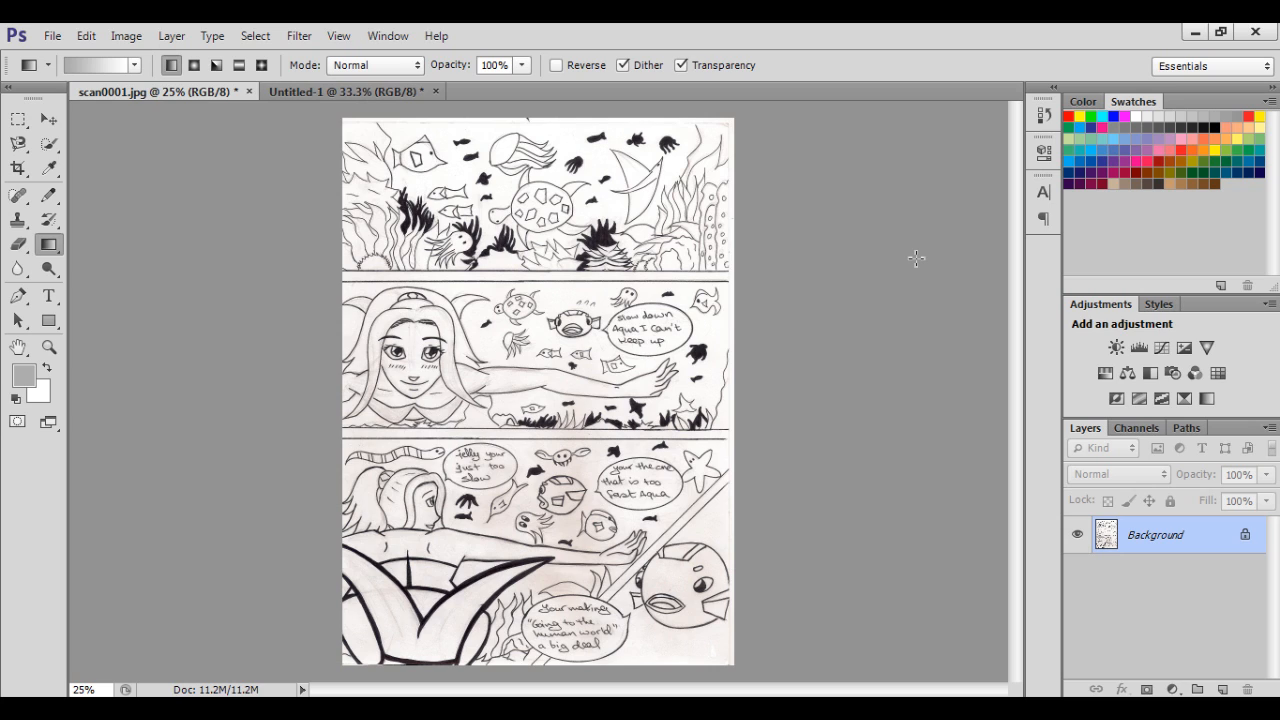
mouse_move(796, 368)
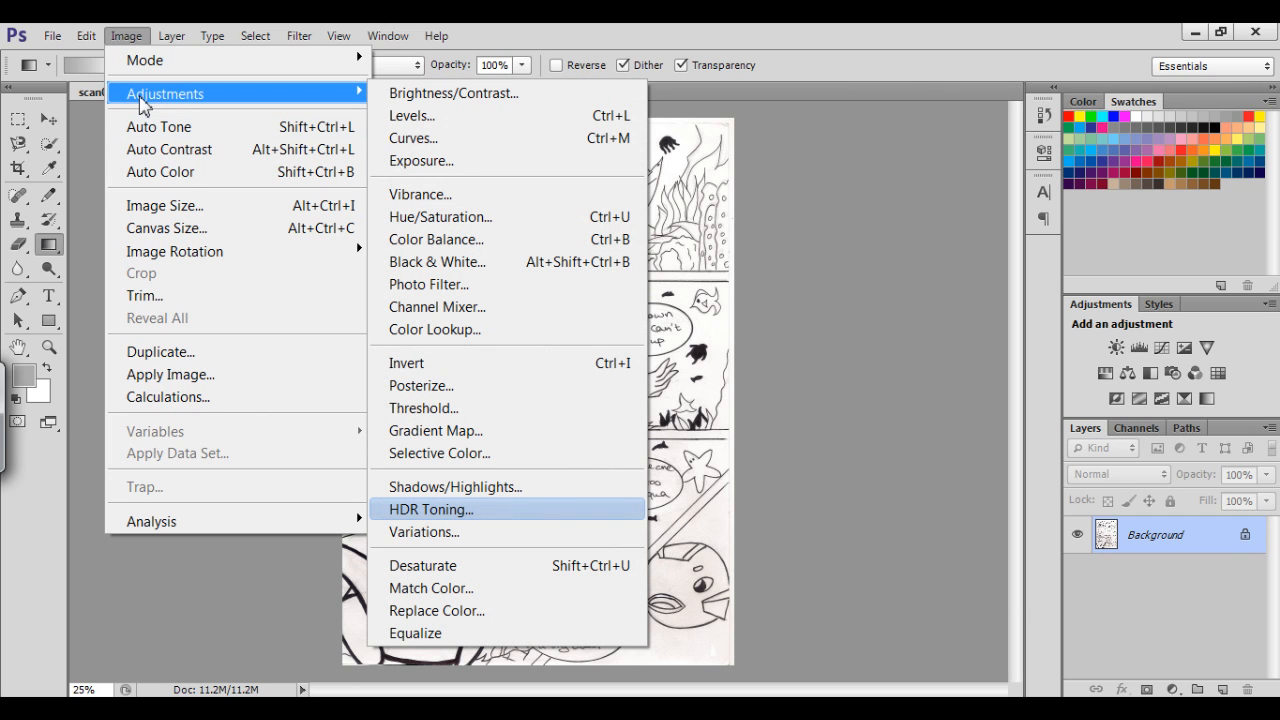
mouse_move(470, 270)
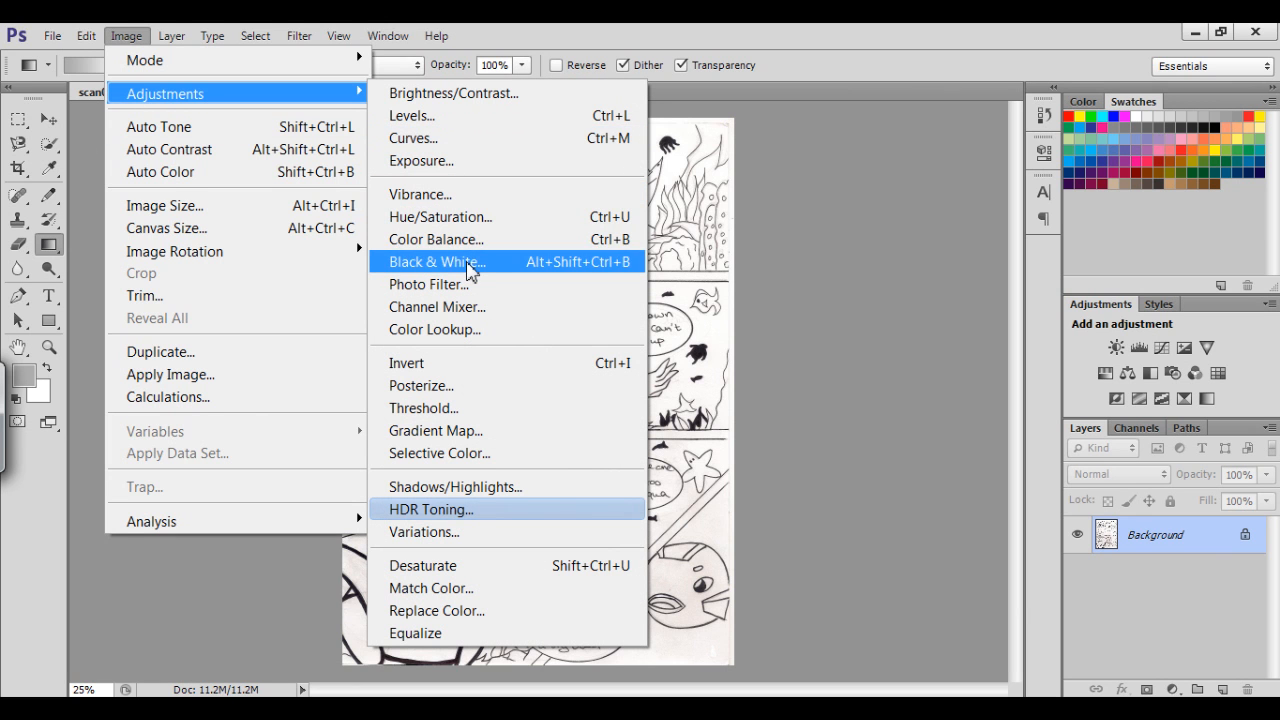
click(424, 408)
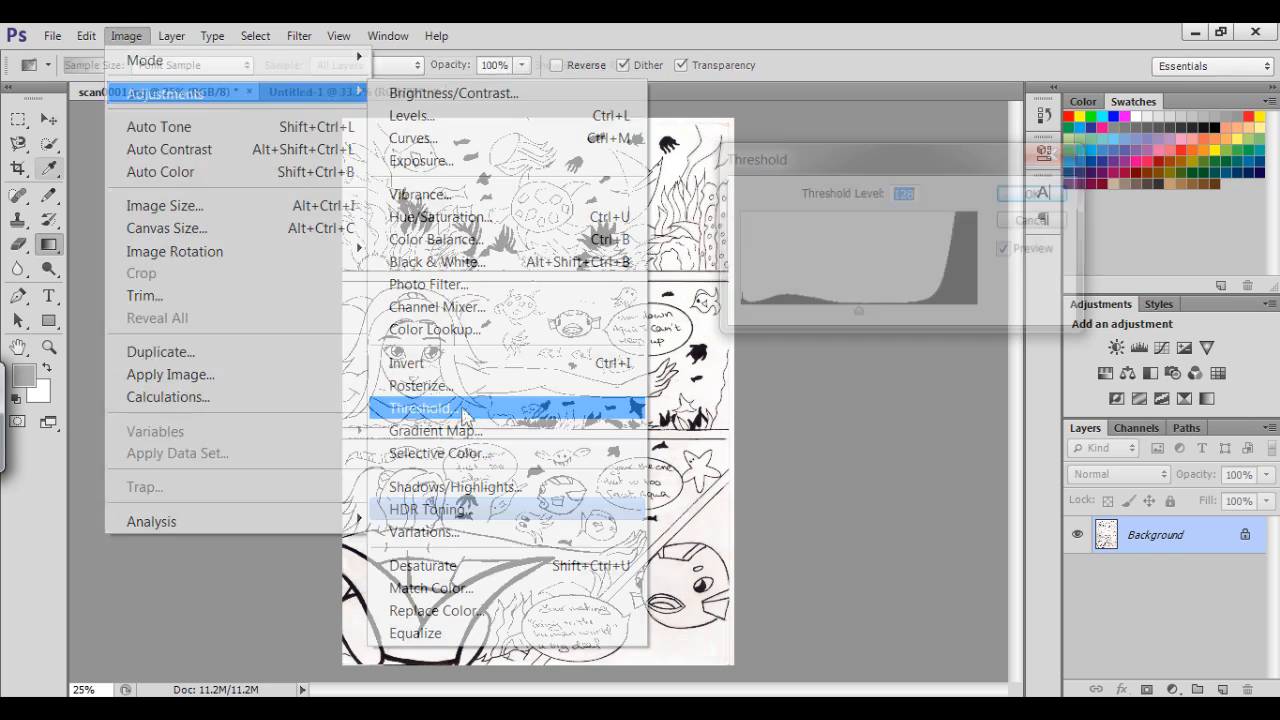
click(420, 408)
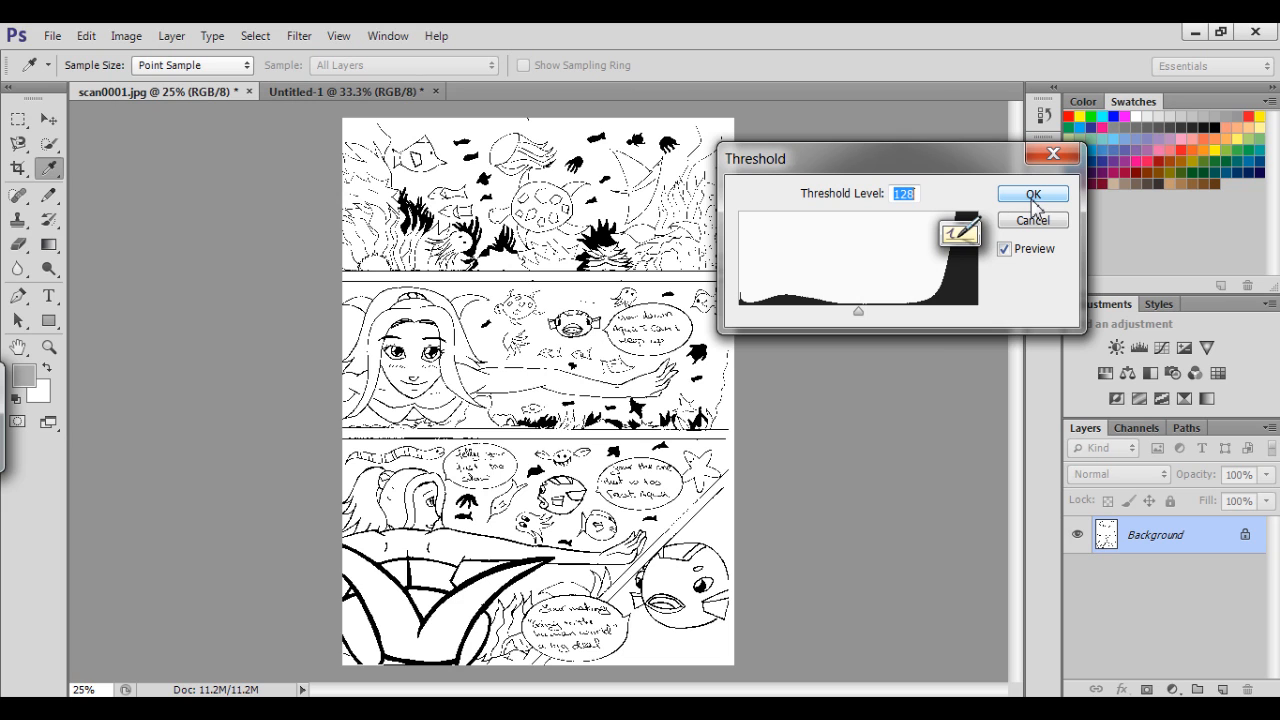
mouse_move(864, 318)
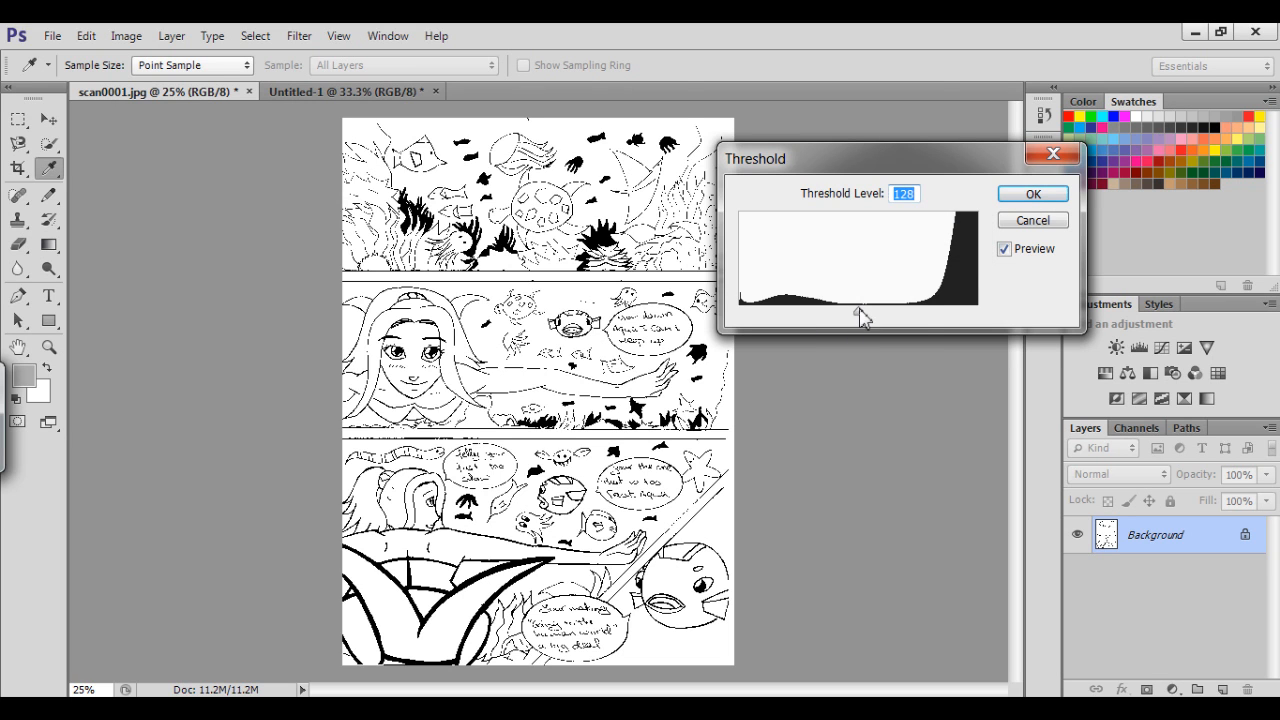
drag(864, 318, 930, 318)
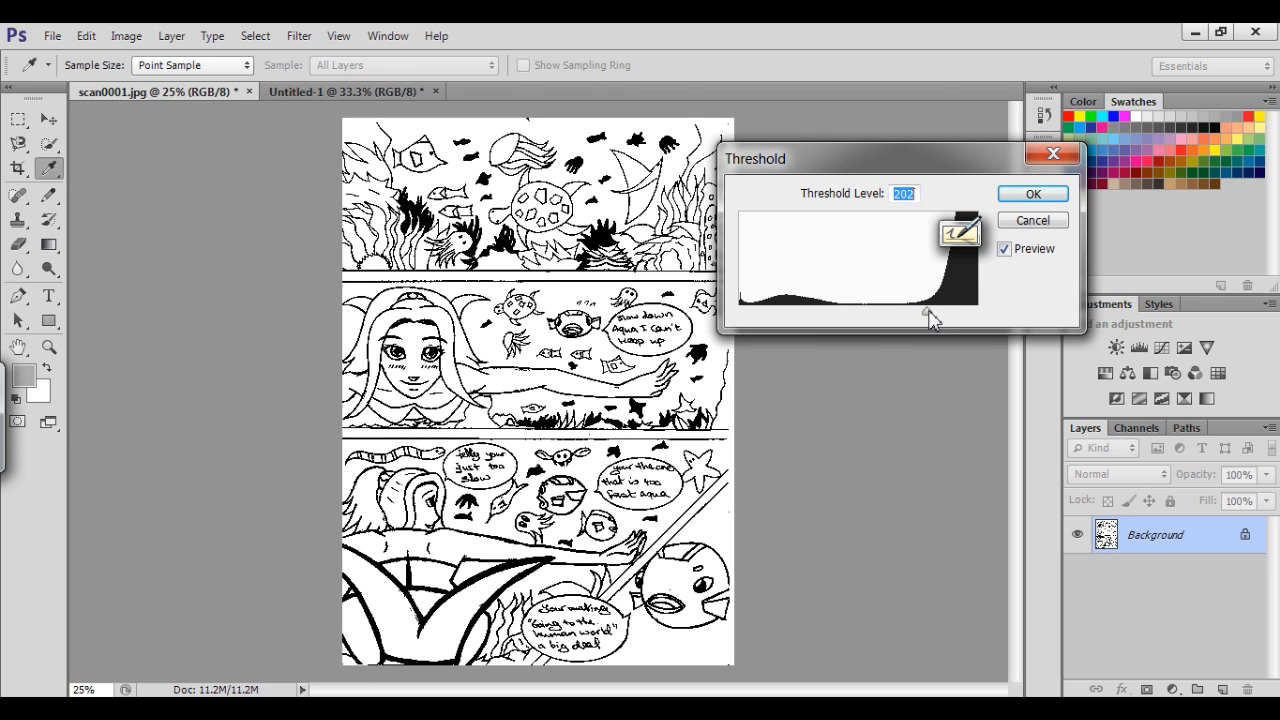
mouse_move(956, 322)
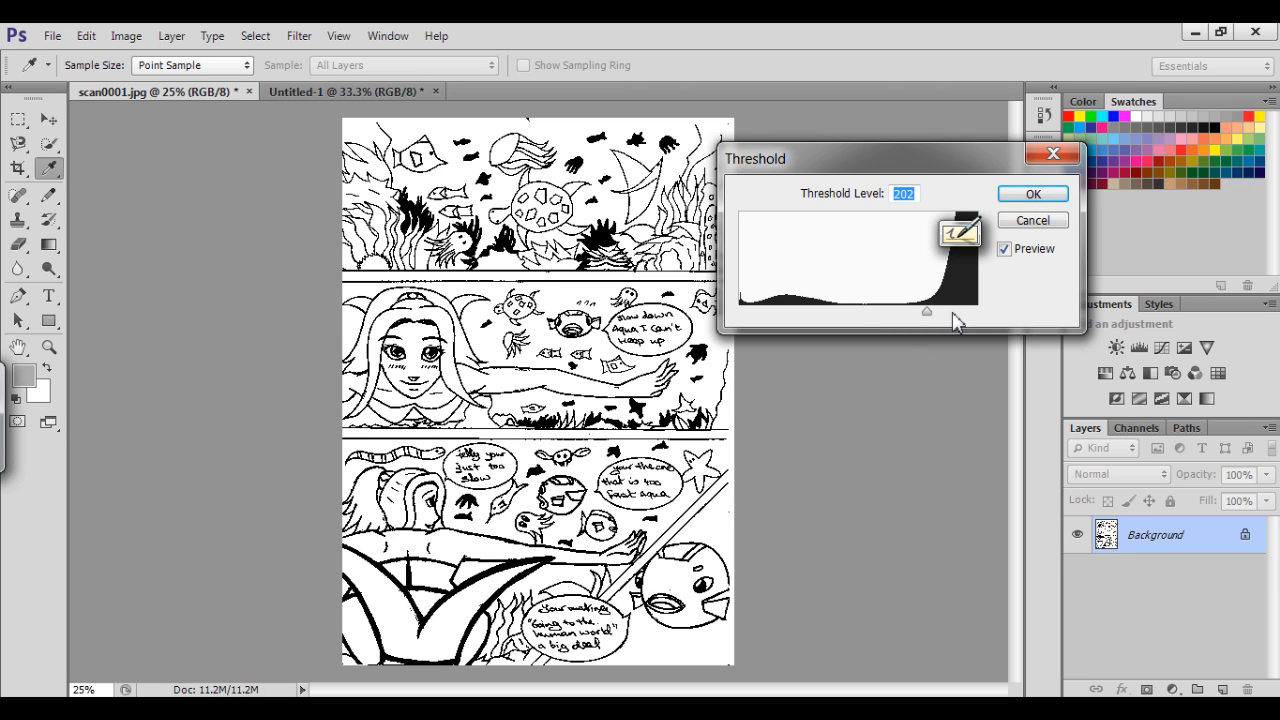
mouse_move(770, 344)
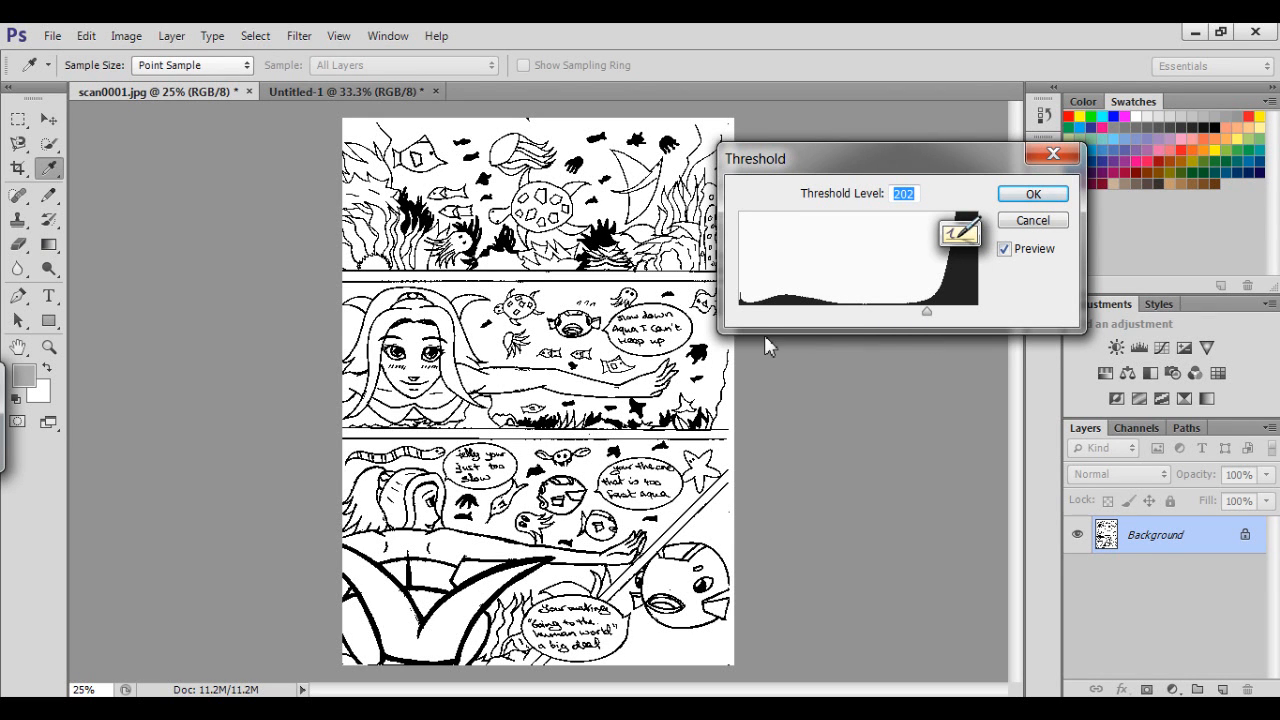
mouse_move(1032, 220)
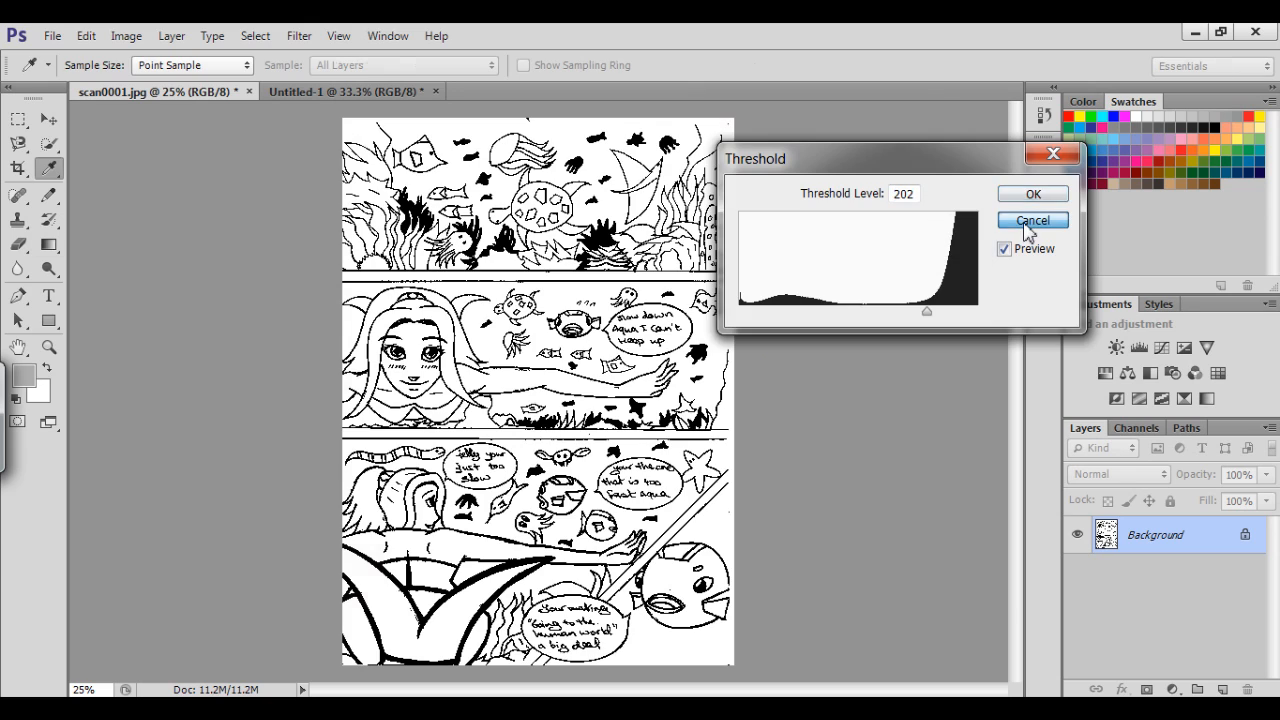
click(1032, 220)
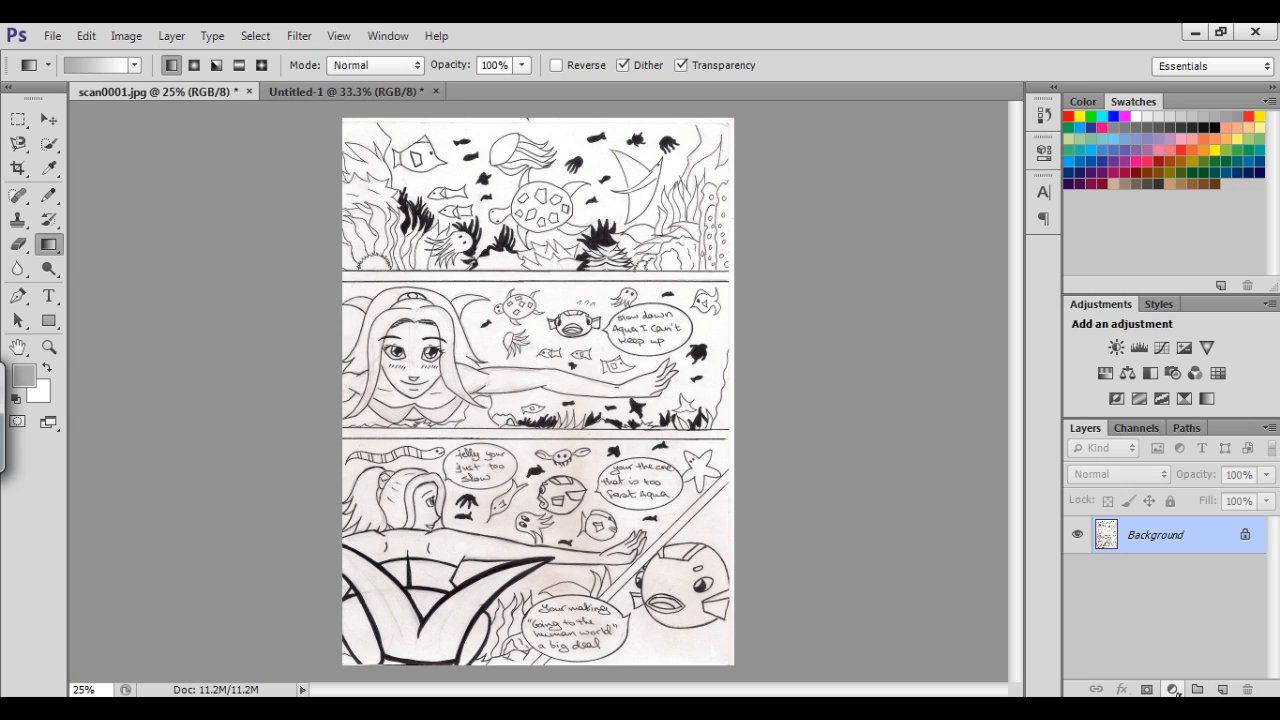
mouse_move(1172, 688)
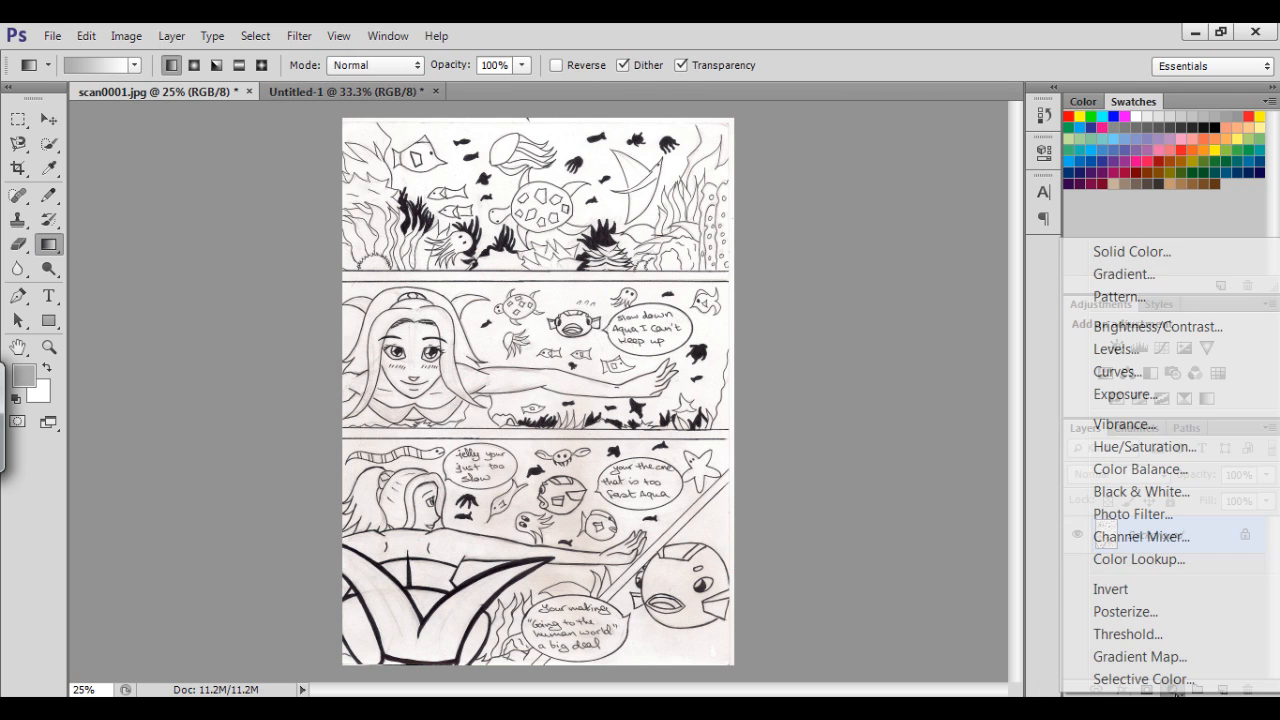
mouse_move(1128, 634)
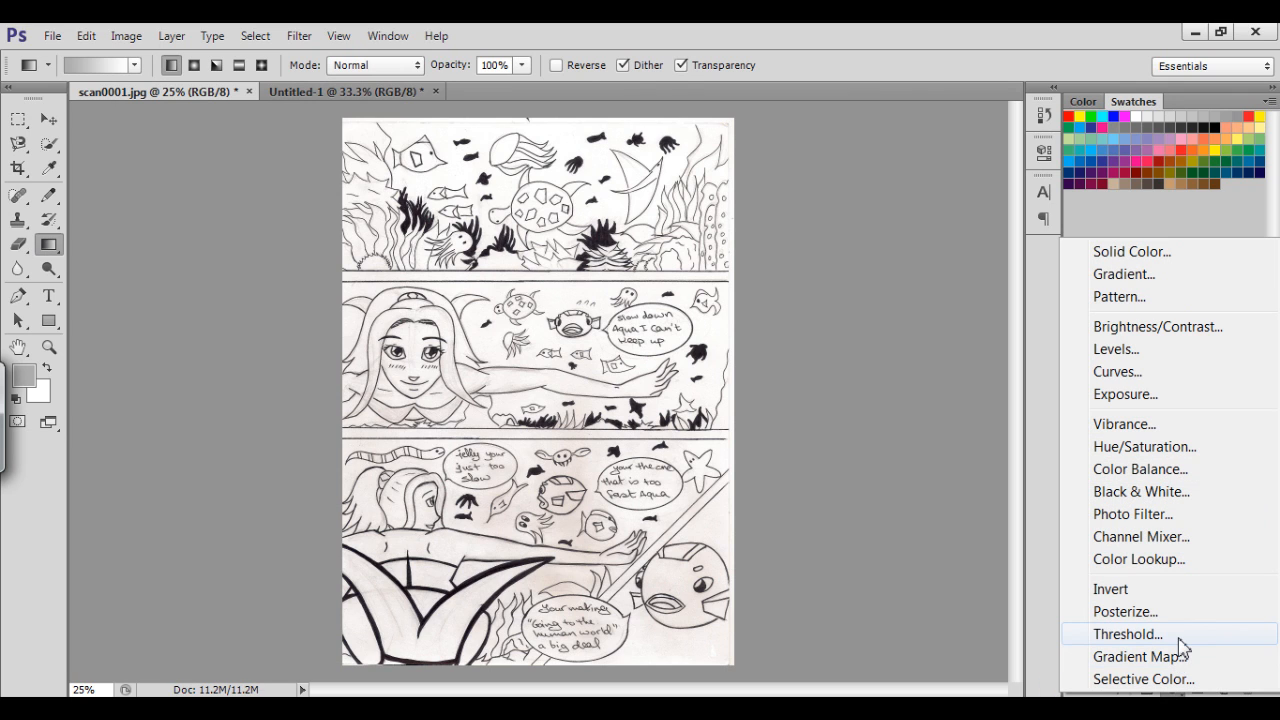
Add a Threshold adjustment layer above the Background to make the page pure black and white
click(1128, 634)
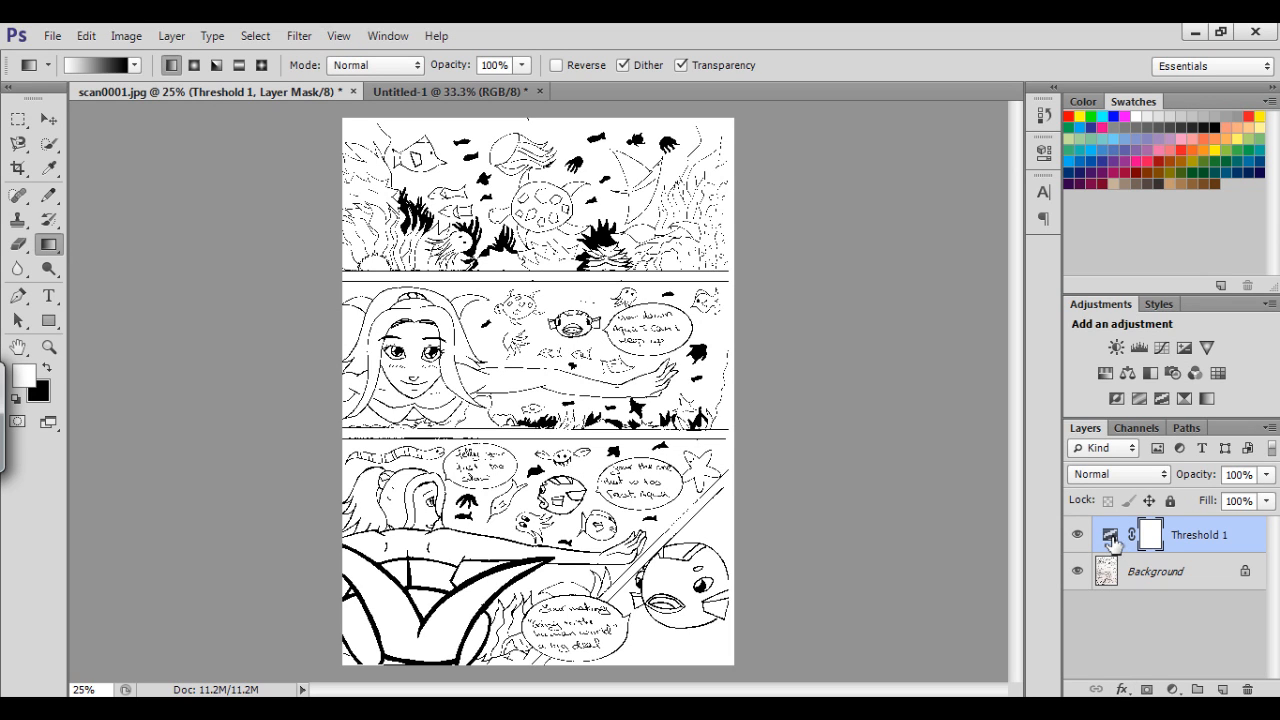
Raise Threshold 1's level to 172 for bolder ink lines, toggling visibility to compare
click(1108, 534)
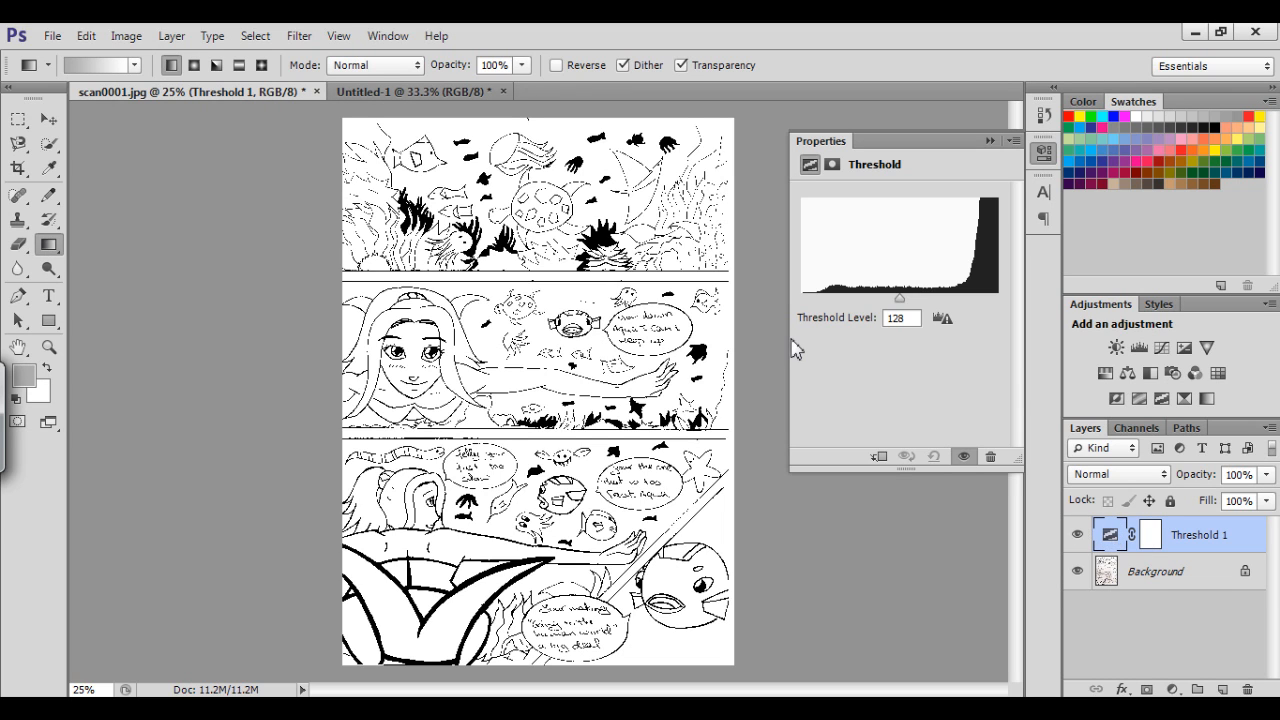
drag(898, 298, 940, 310)
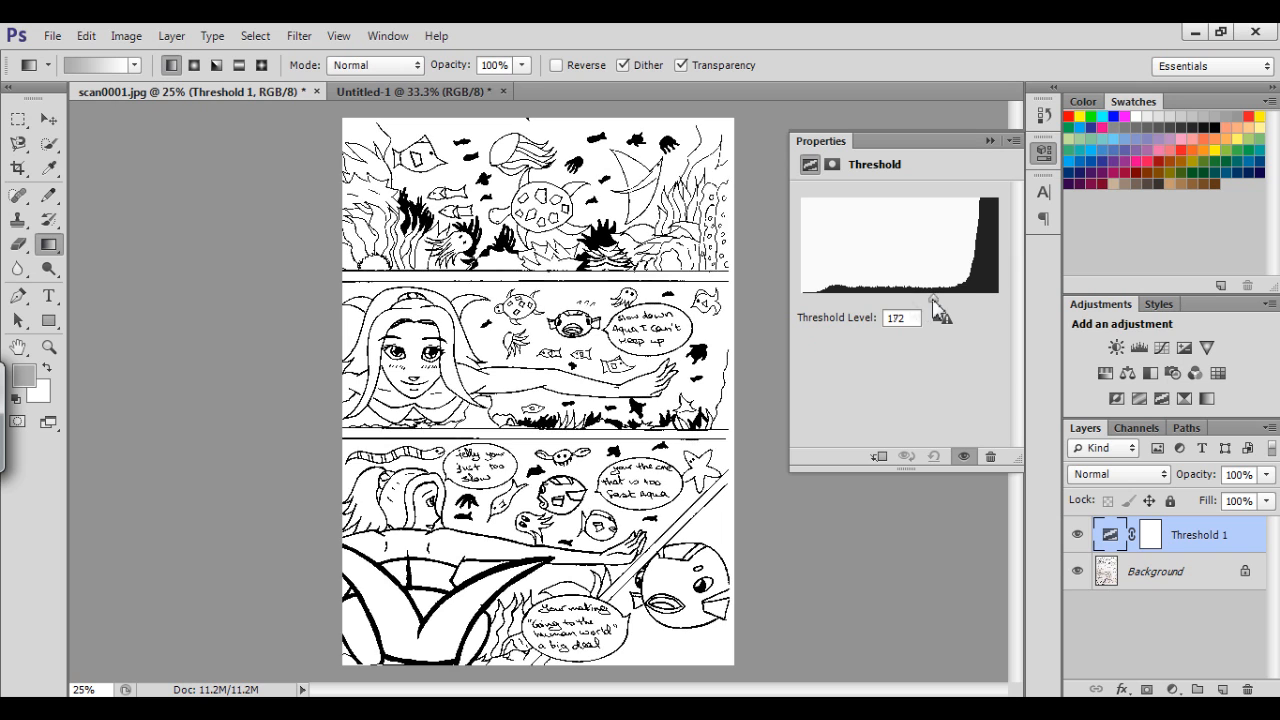
drag(904, 296, 952, 296)
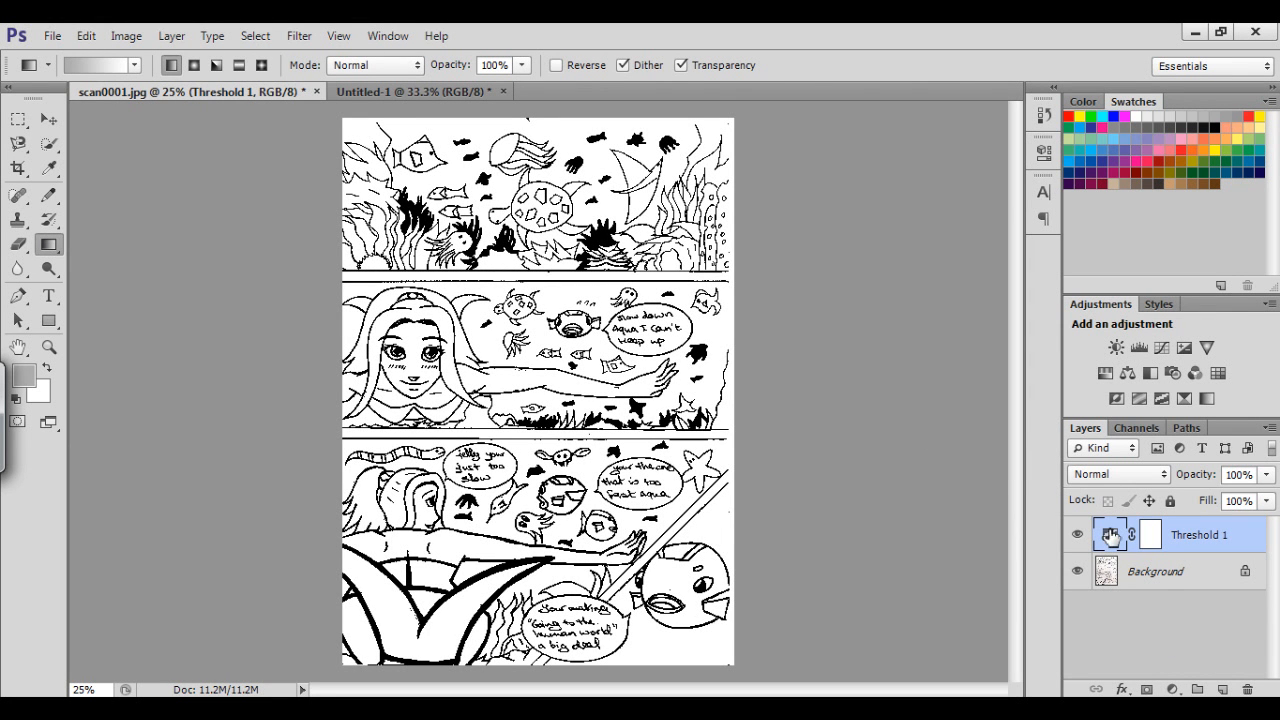
click(1076, 534)
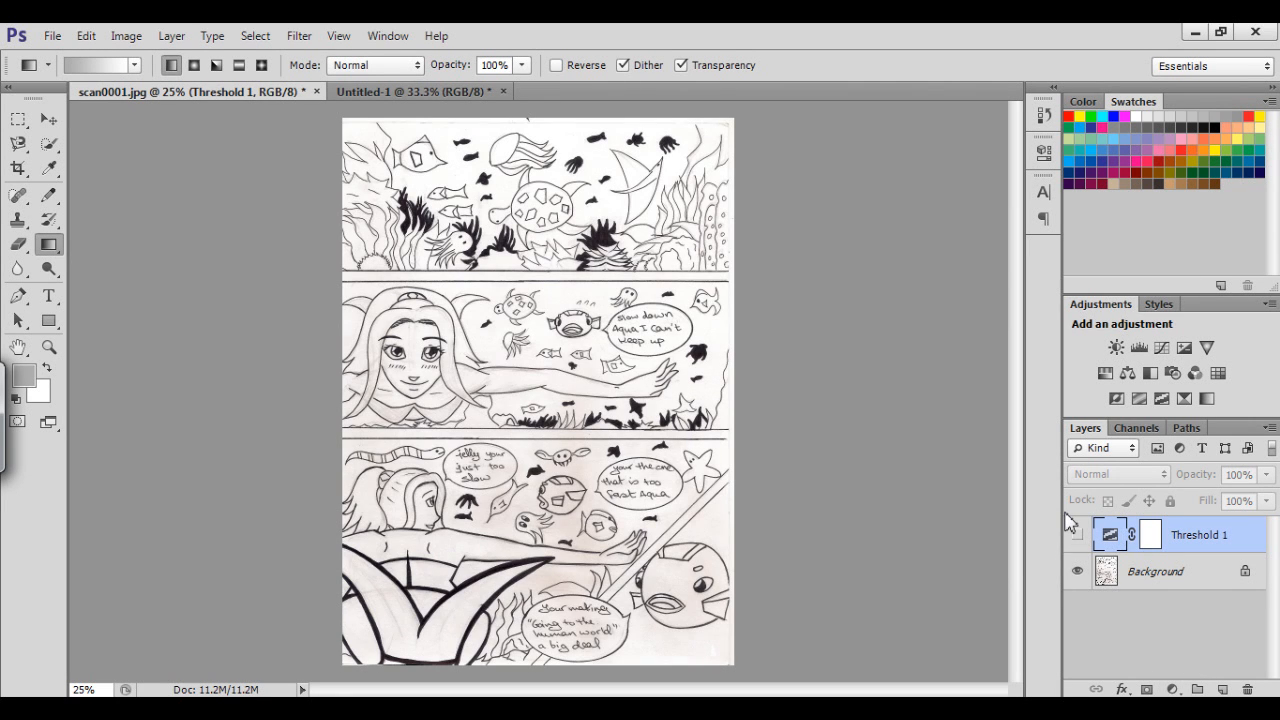
click(1076, 534)
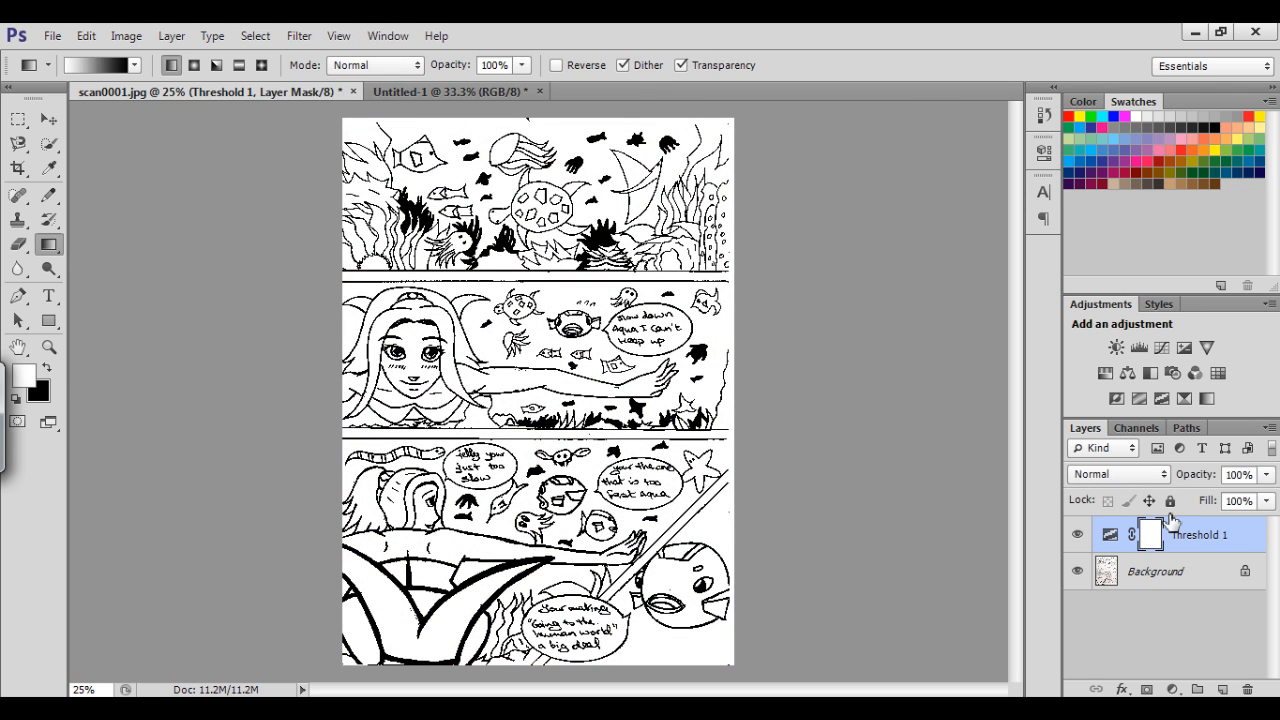
mouse_move(1150, 532)
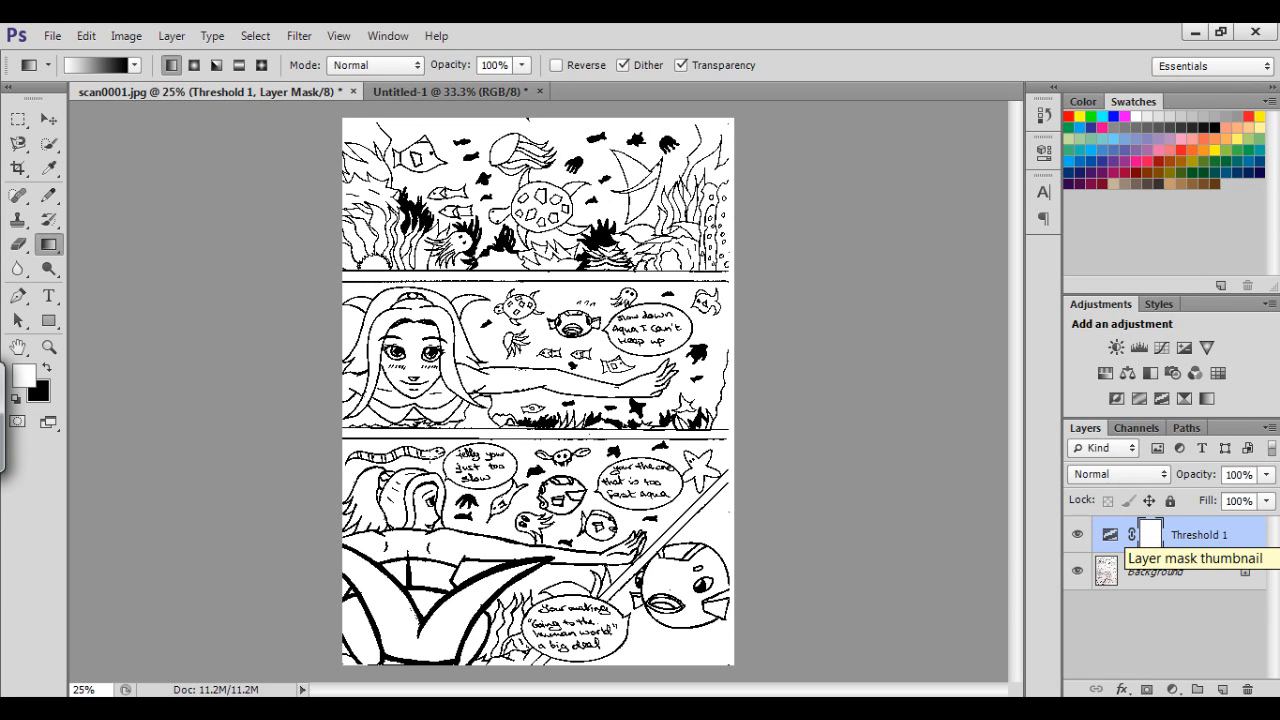
mouse_move(212, 428)
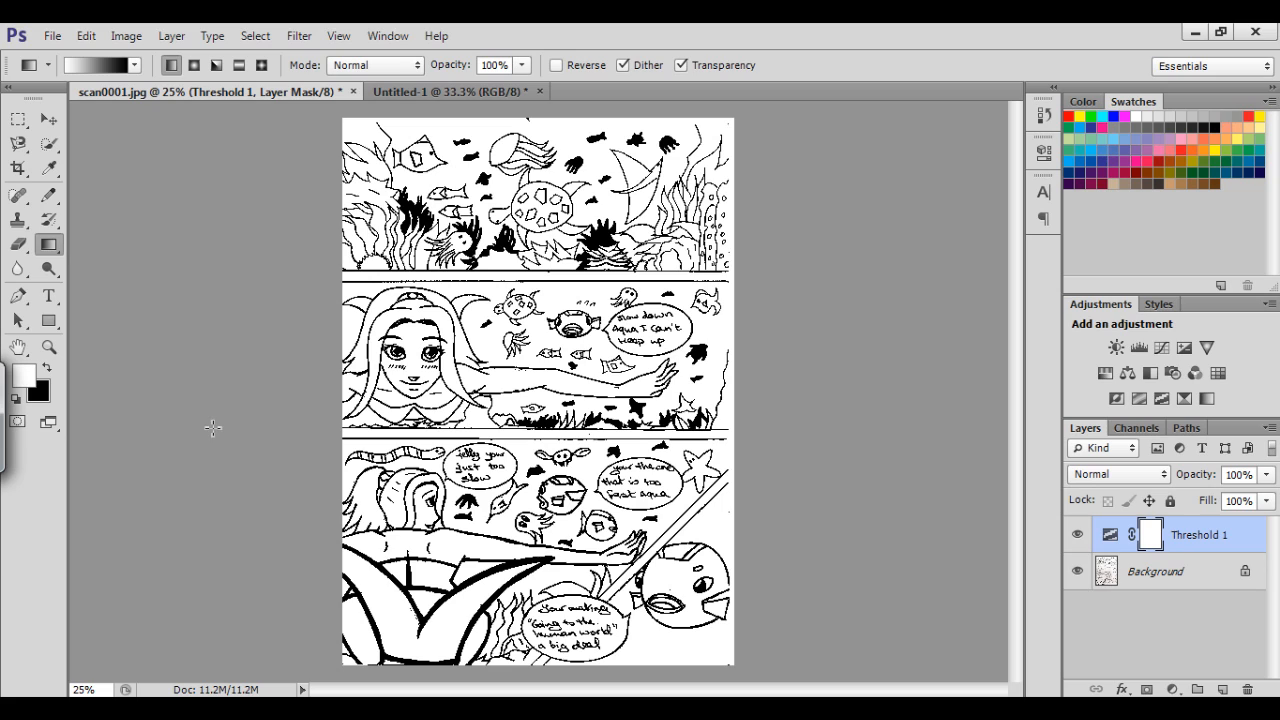
mouse_move(48, 196)
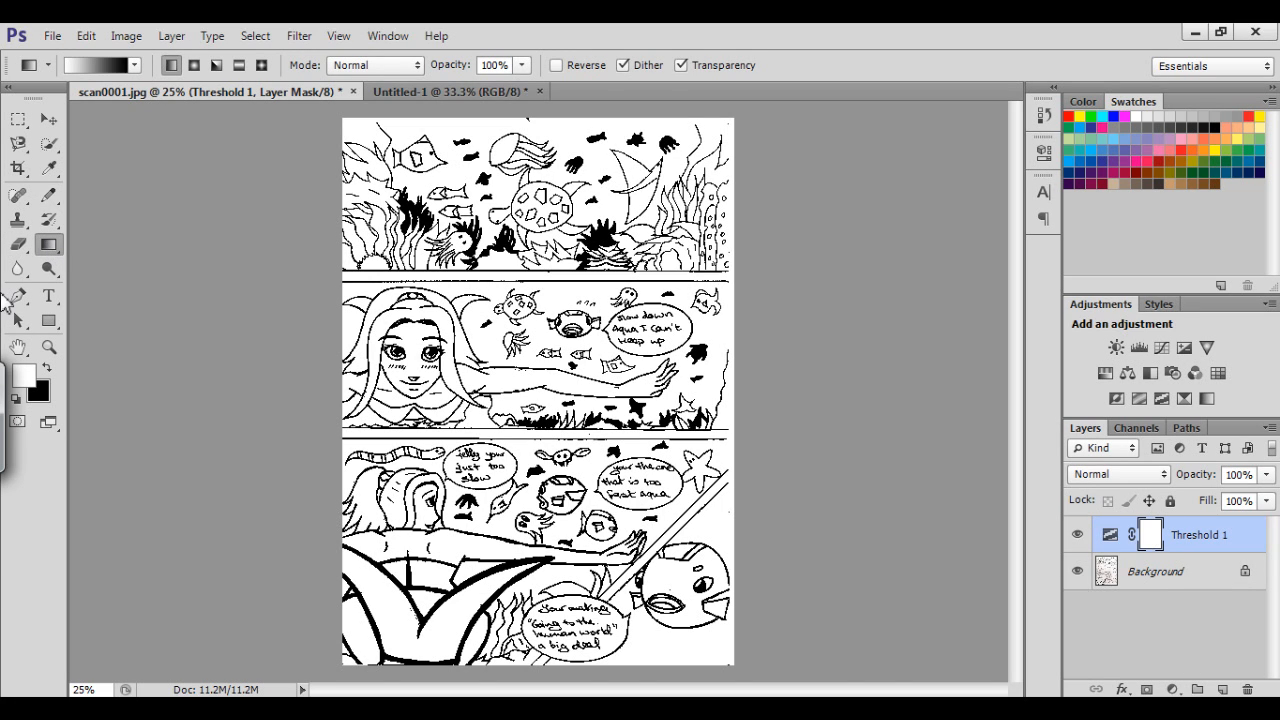
Switch to the Brush with black foreground and close the Untitled-1 document
right_click(18, 196)
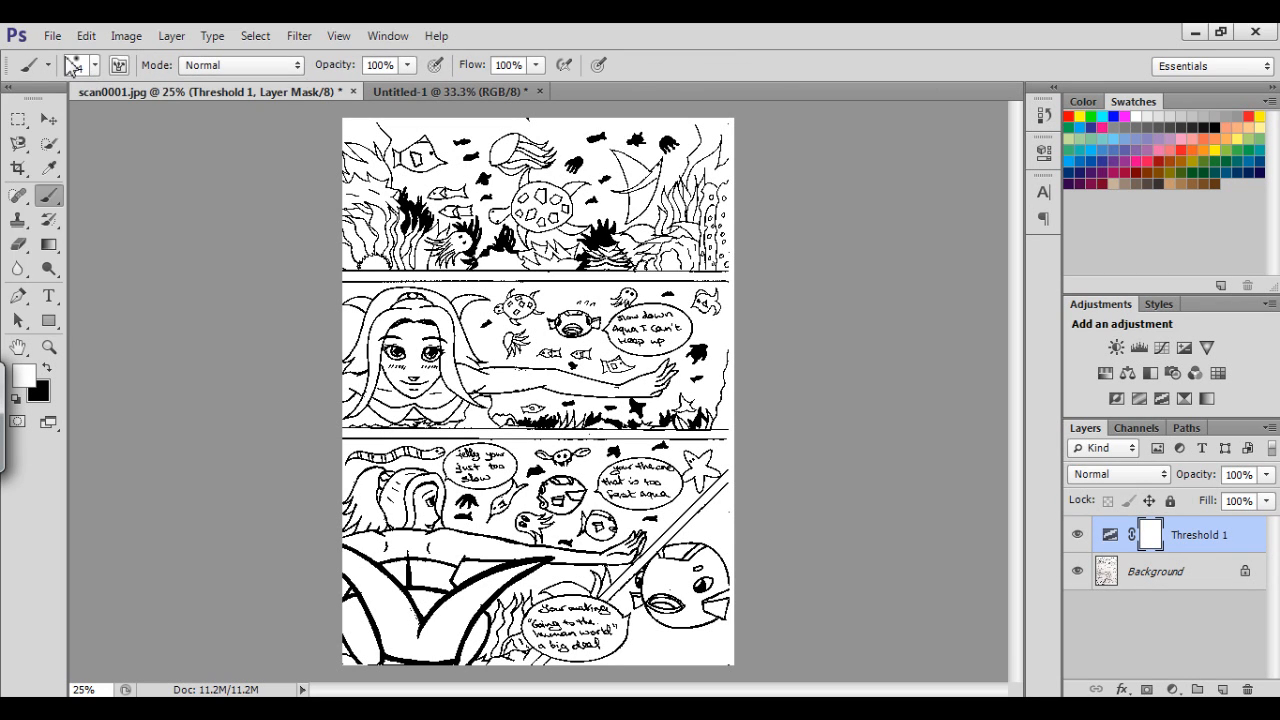
click(94, 64)
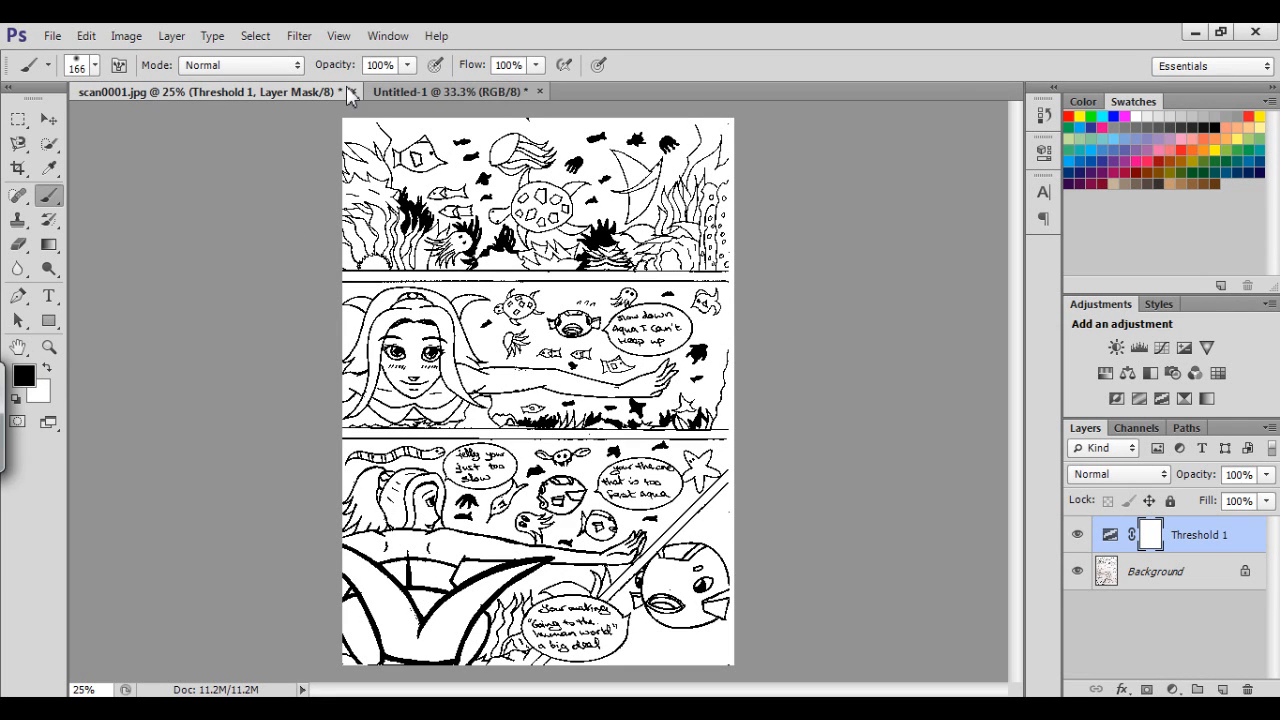
click(540, 92)
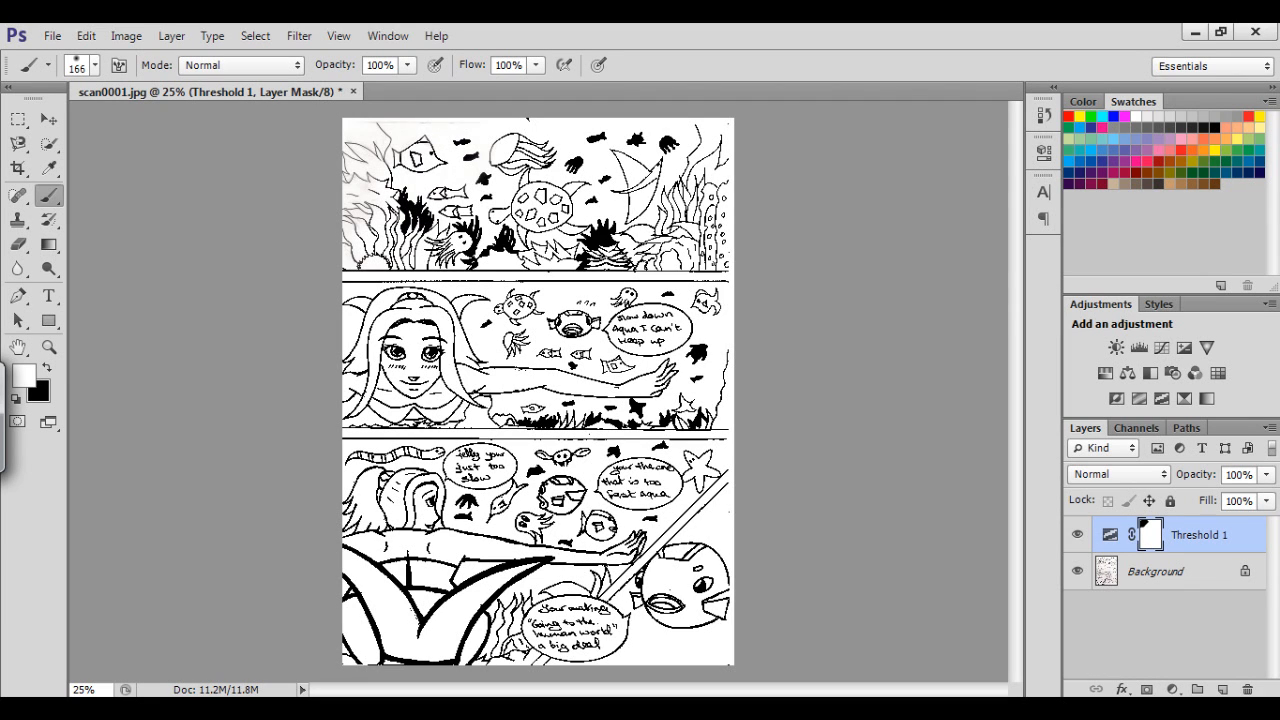
mouse_move(436, 36)
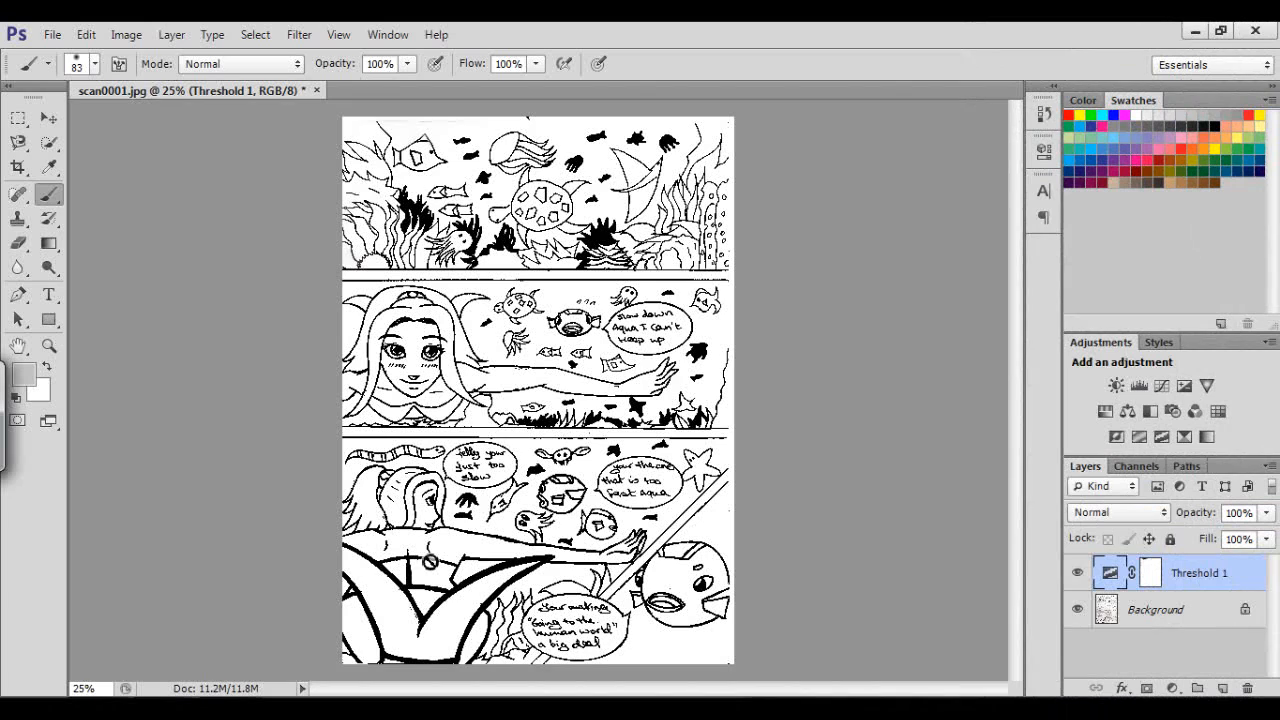
mouse_move(1160, 310)
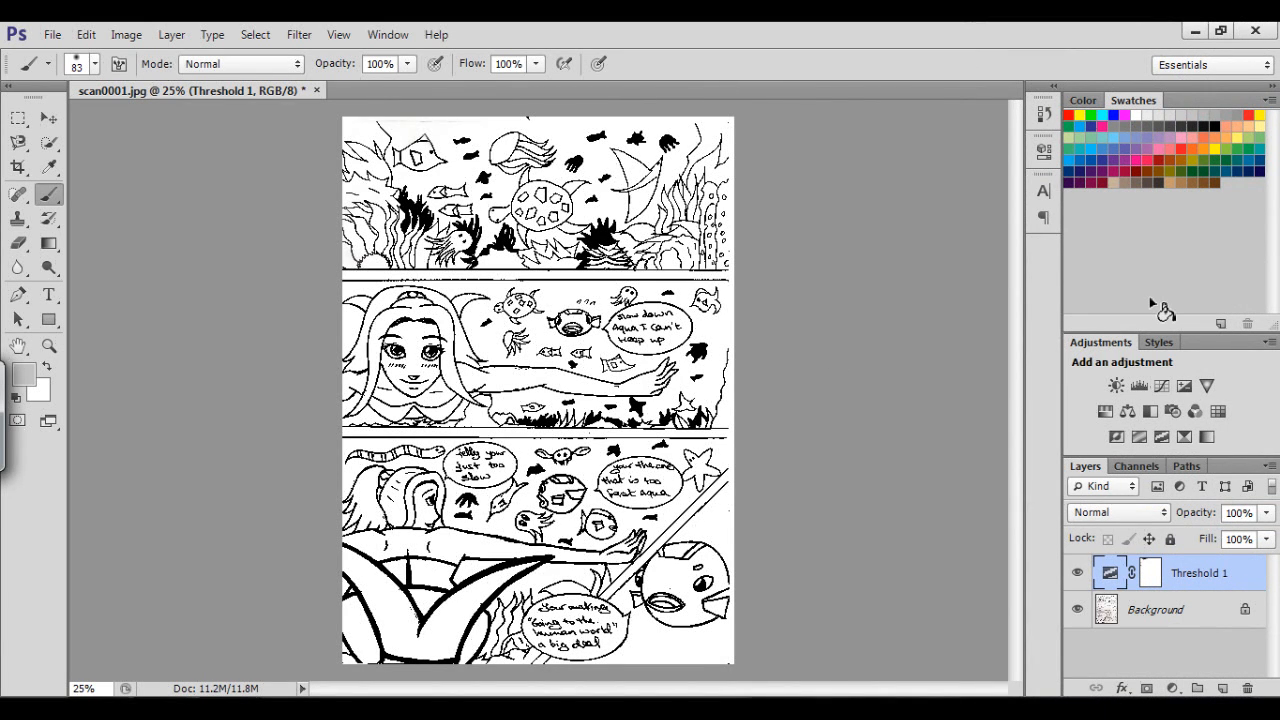
mouse_move(1164, 308)
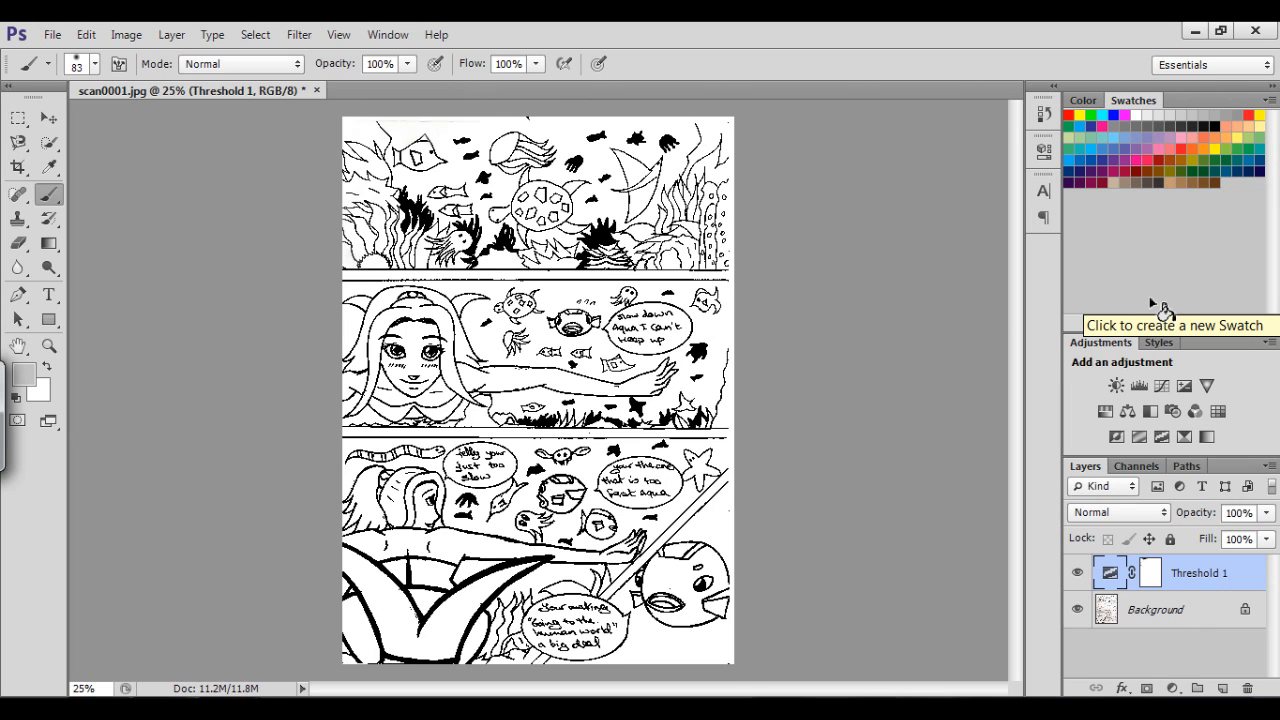
mouse_move(1084, 632)
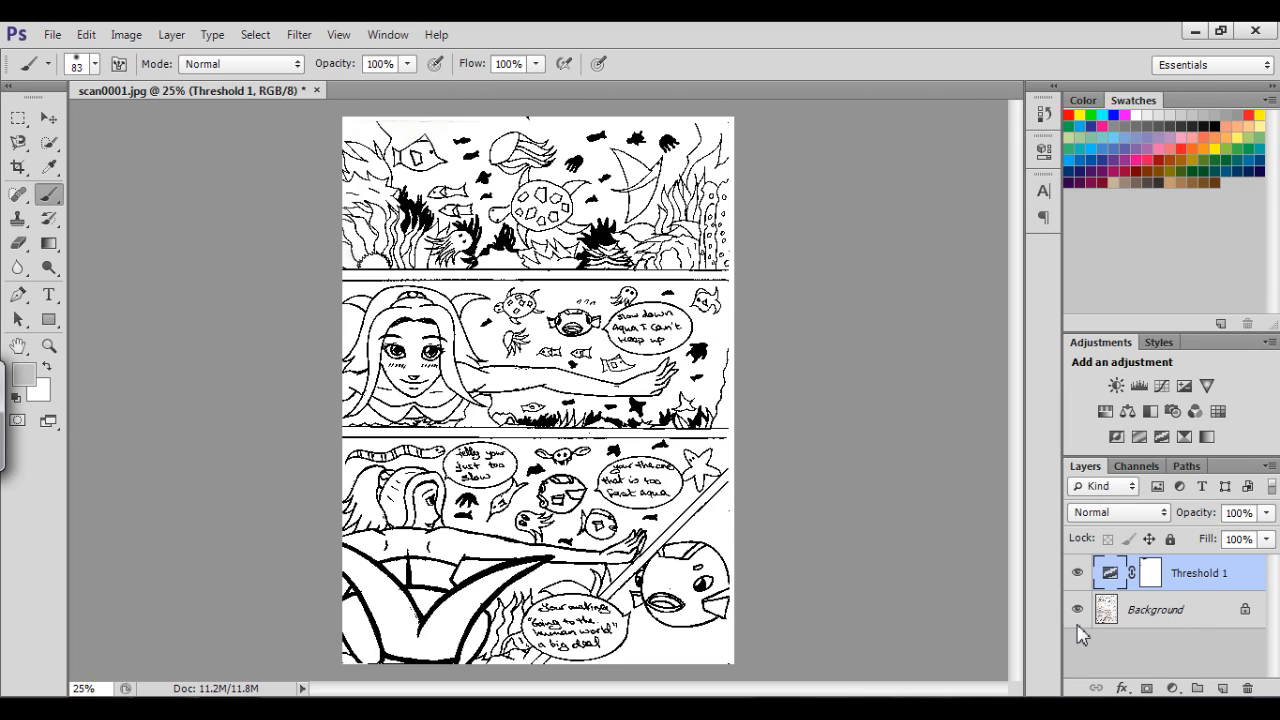
double_click(1108, 572)
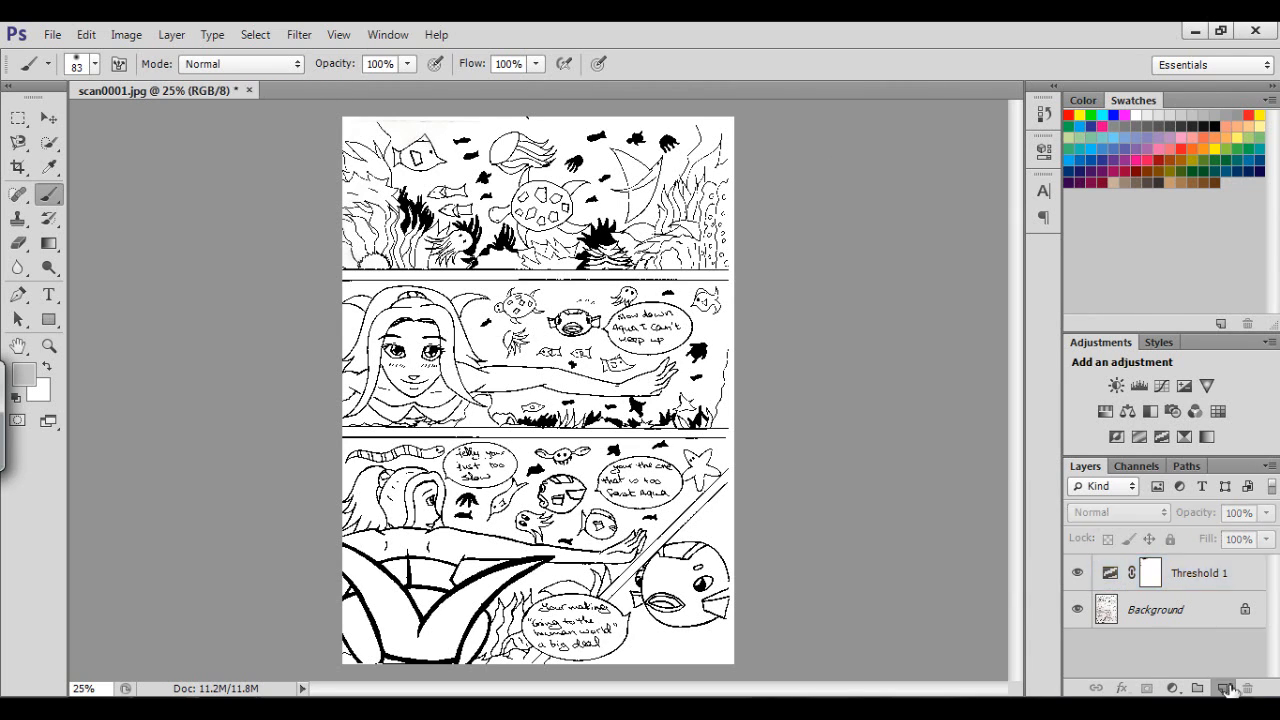
Add a new empty Layer 1 above Threshold 1 set to Multiply blending
click(1118, 512)
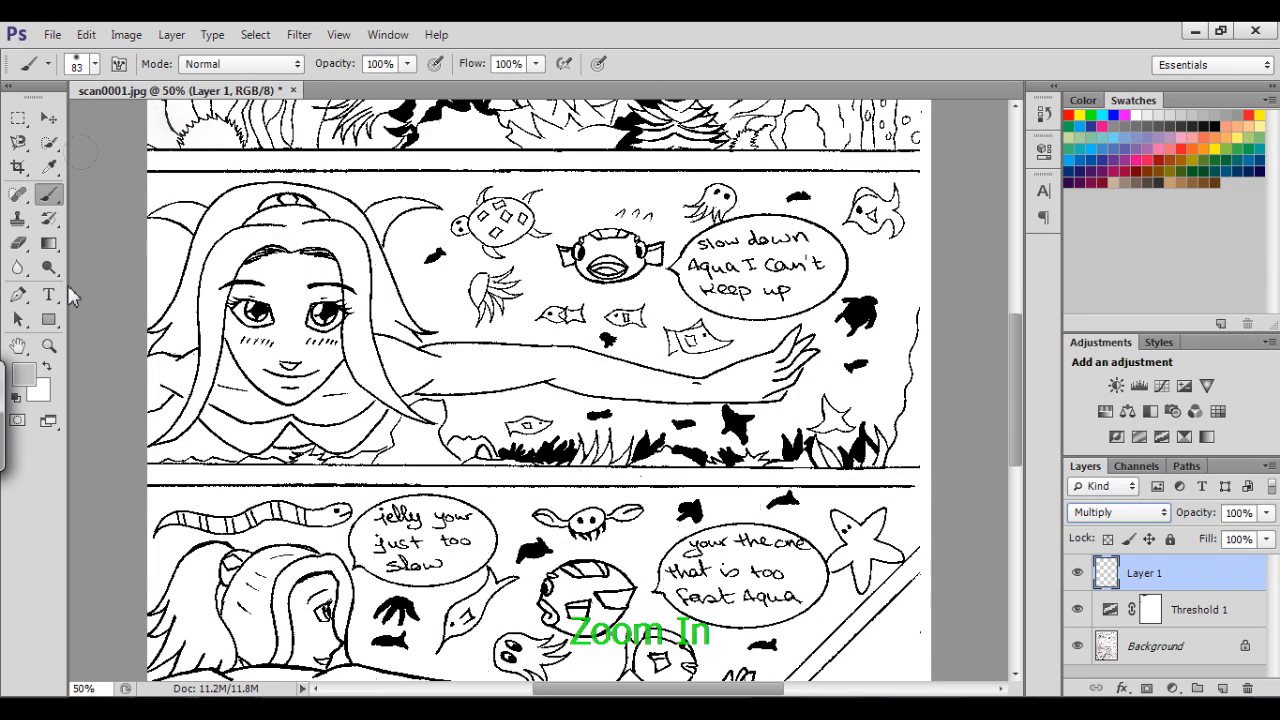
click(16, 142)
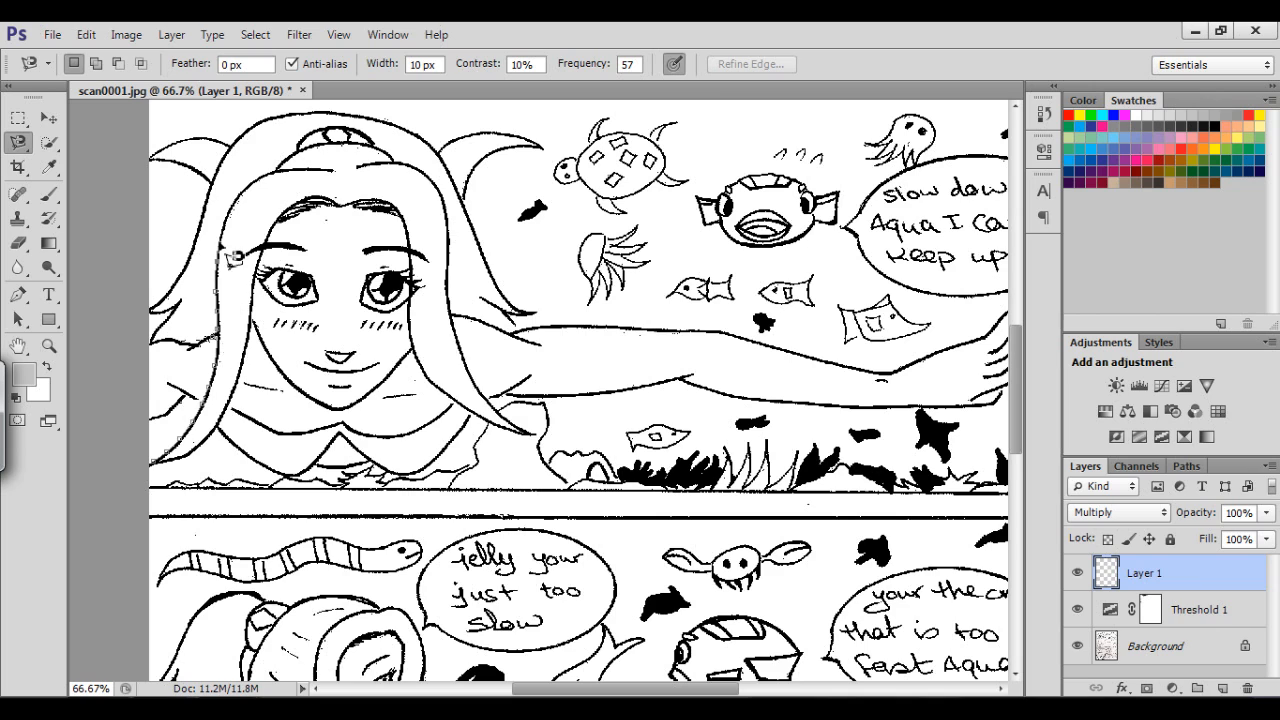
mouse_move(336, 156)
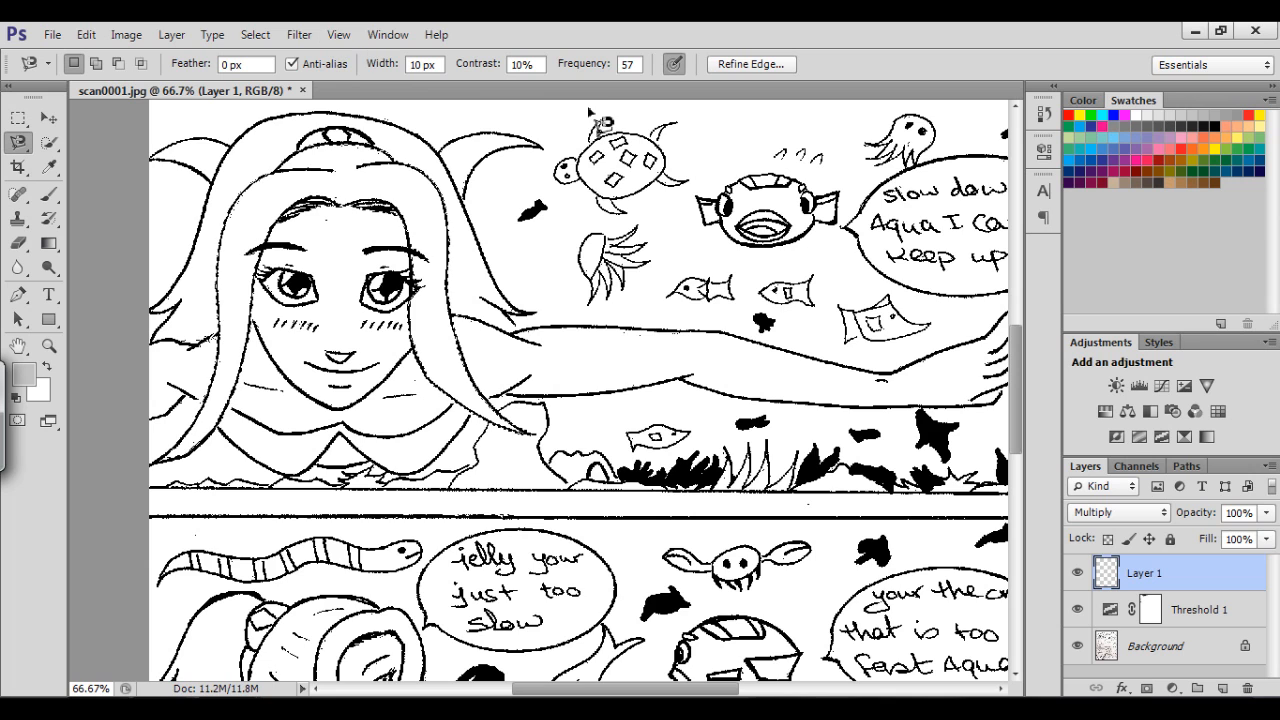
mouse_move(388, 34)
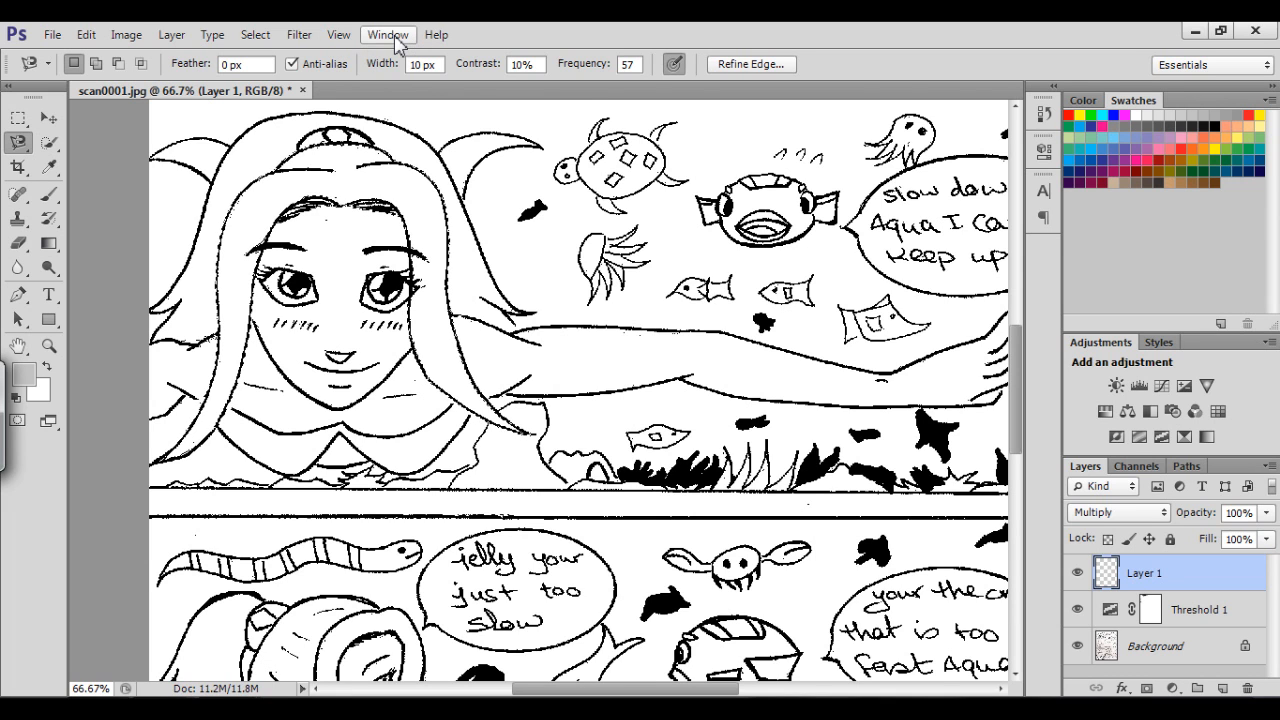
click(388, 34)
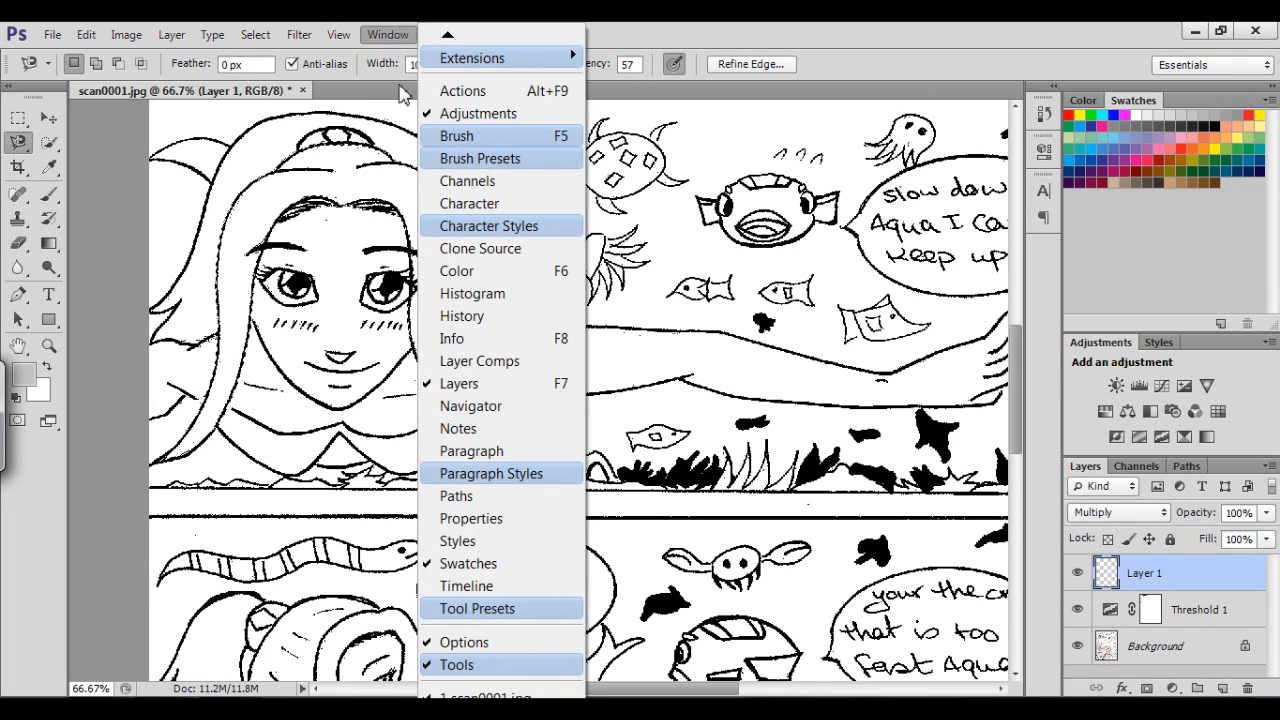
mouse_move(490, 564)
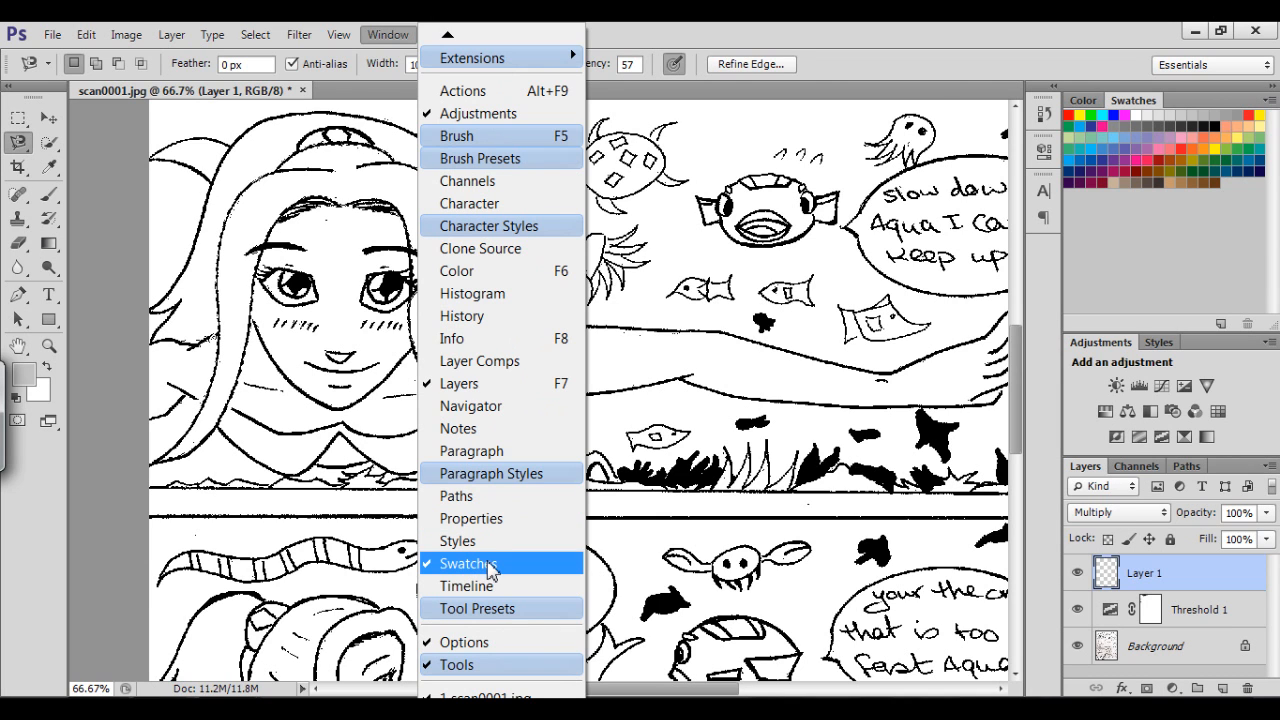
click(468, 564)
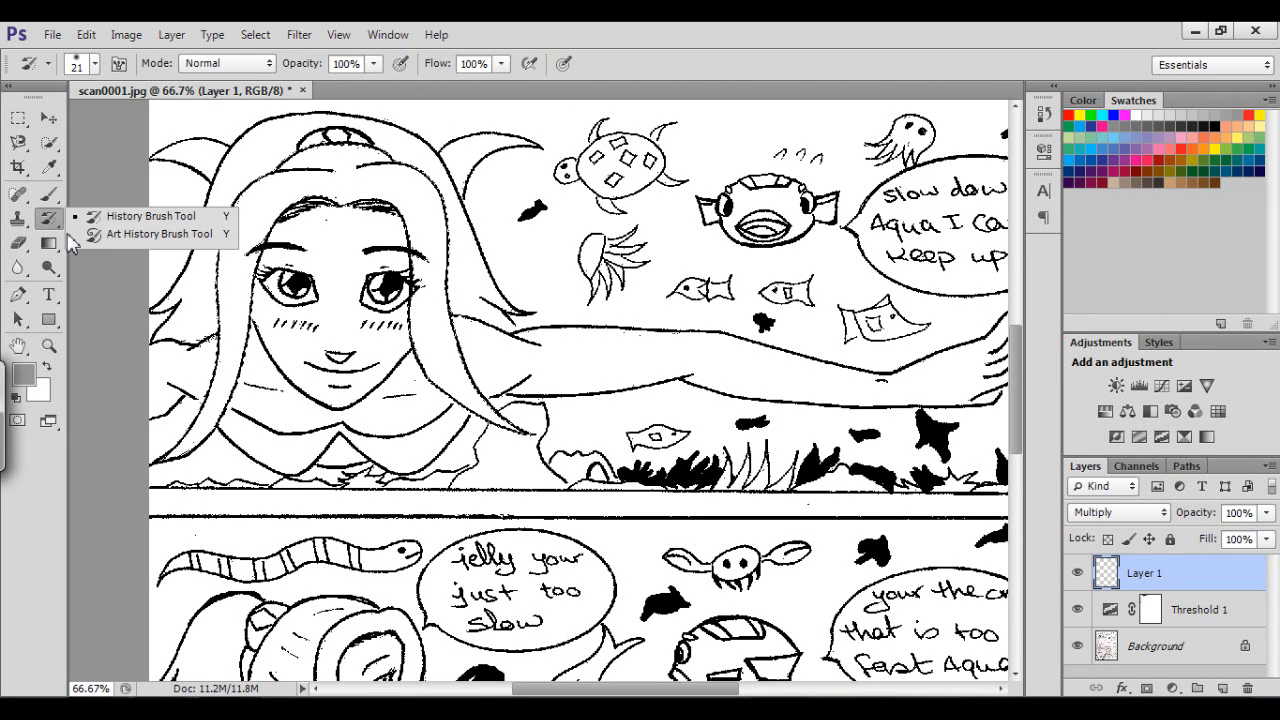
Fill the hair selection with gray and shade it with a gradient fading lighter toward the ends
click(48, 244)
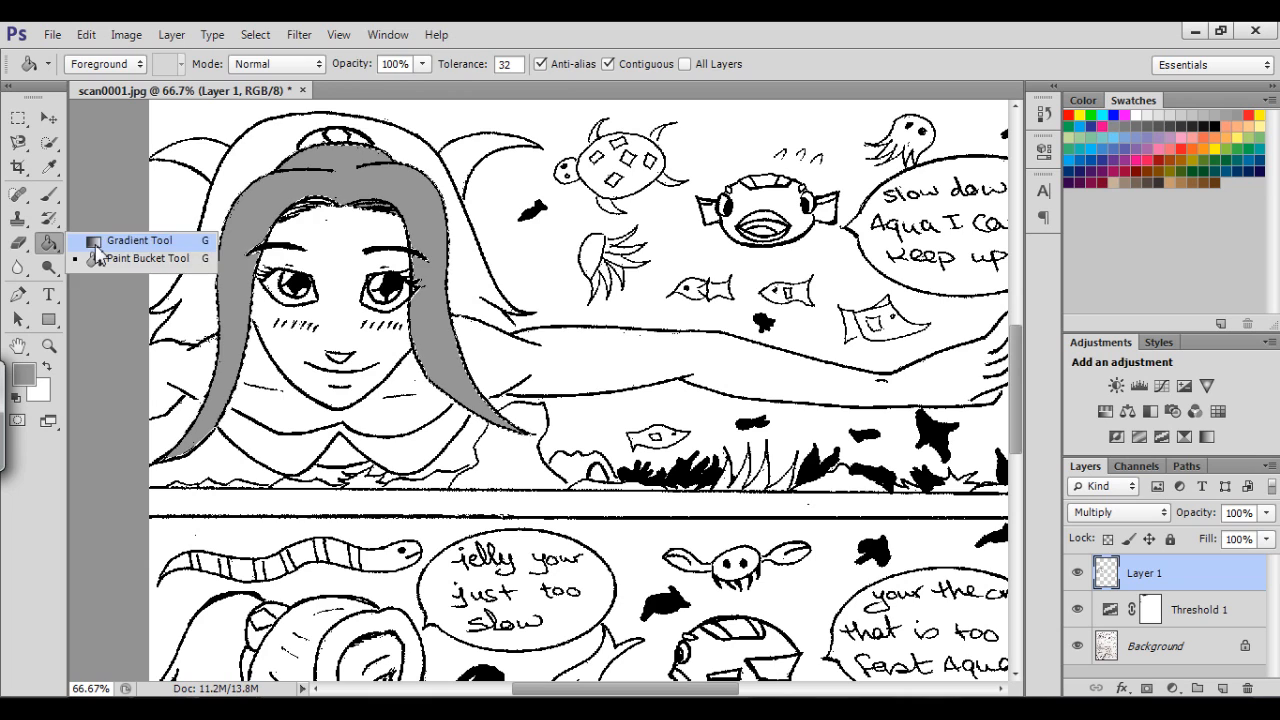
click(138, 240)
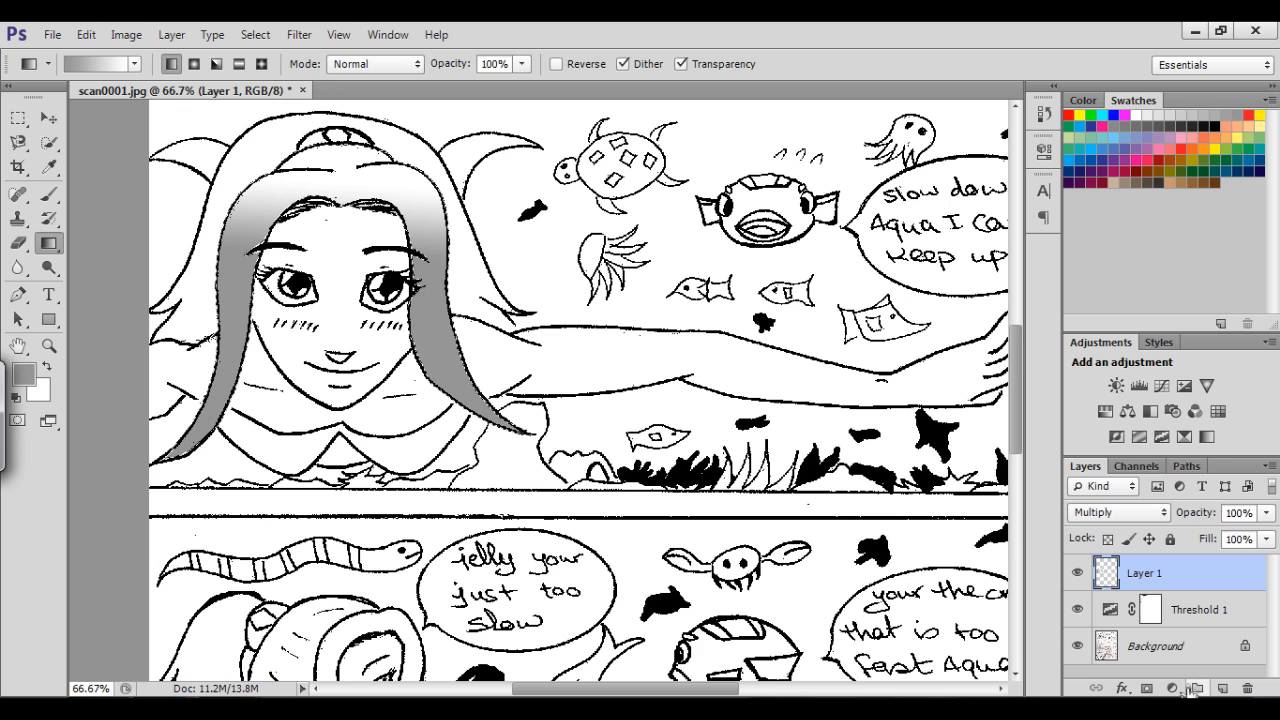
click(1172, 688)
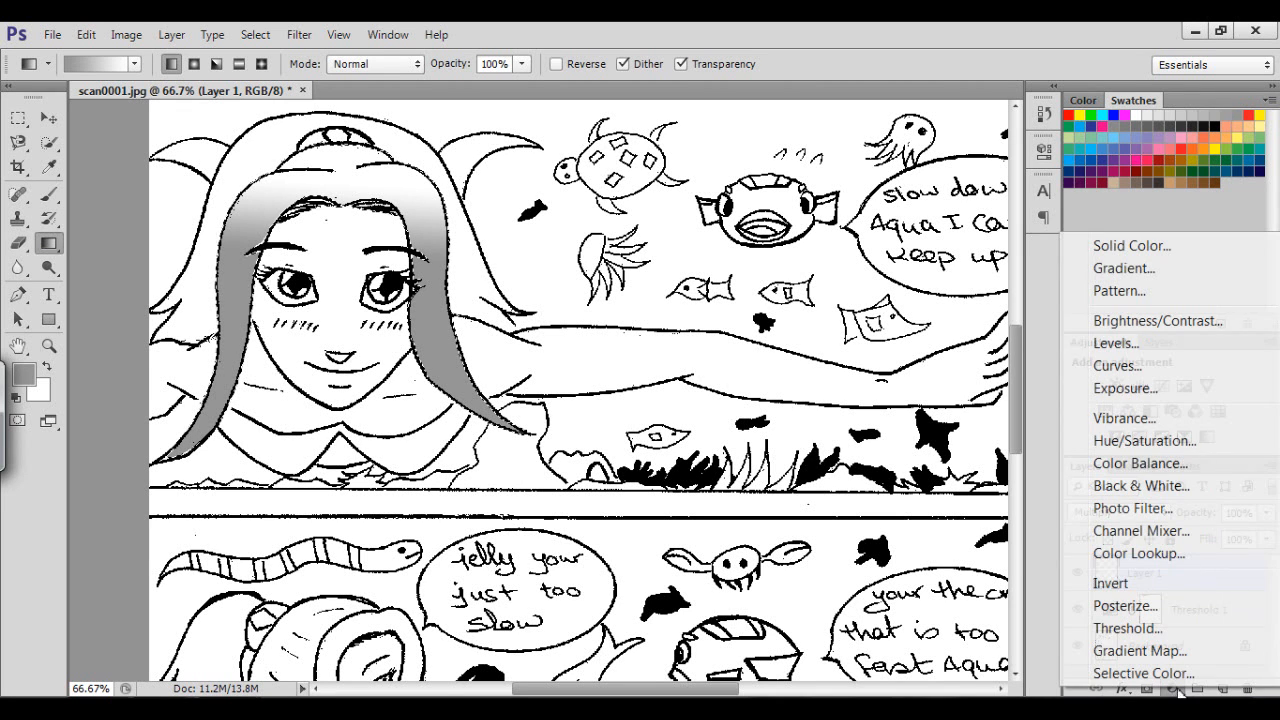
mouse_move(1118, 290)
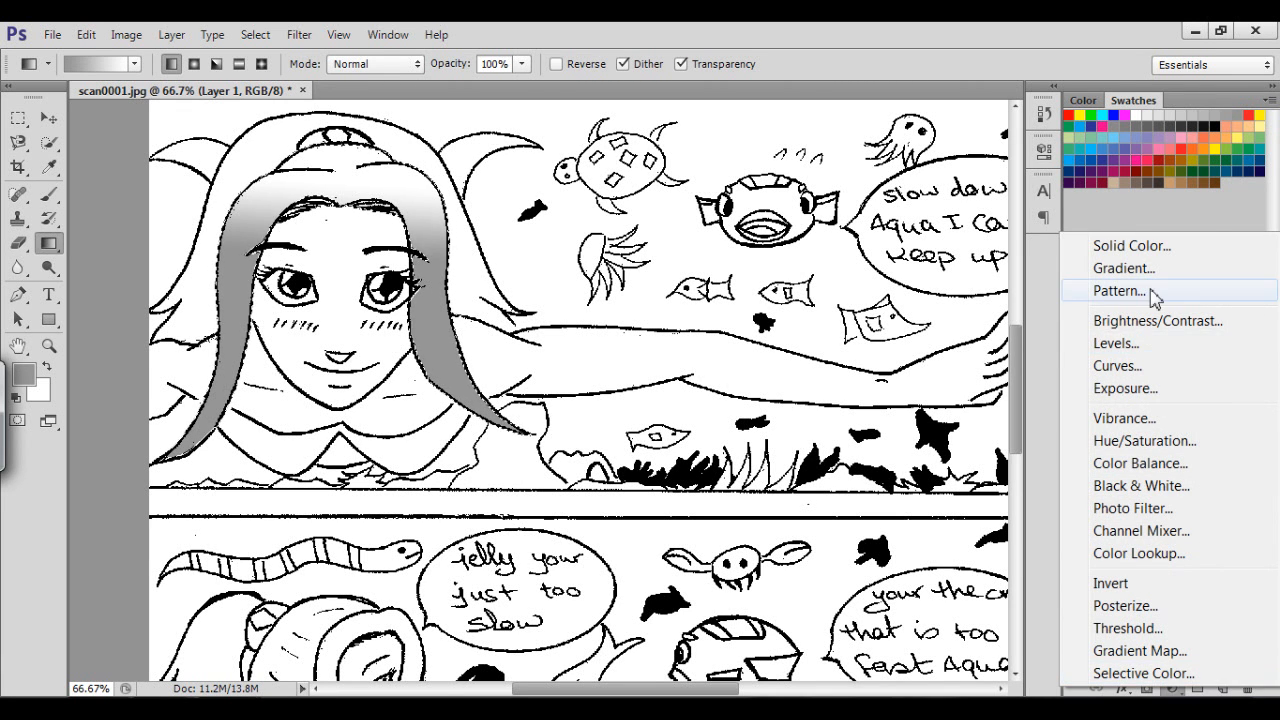
Add a Pattern Fill 1 layer laying a dotted halftone texture over the hair
click(1122, 290)
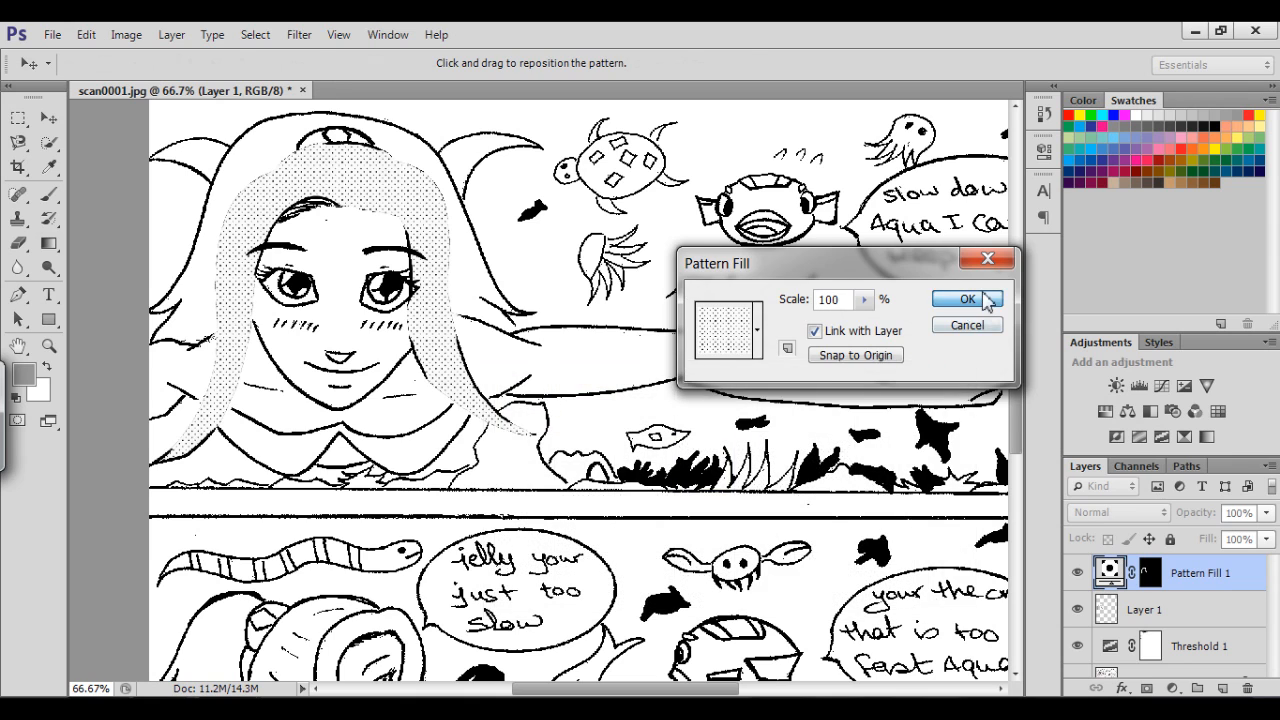
click(968, 300)
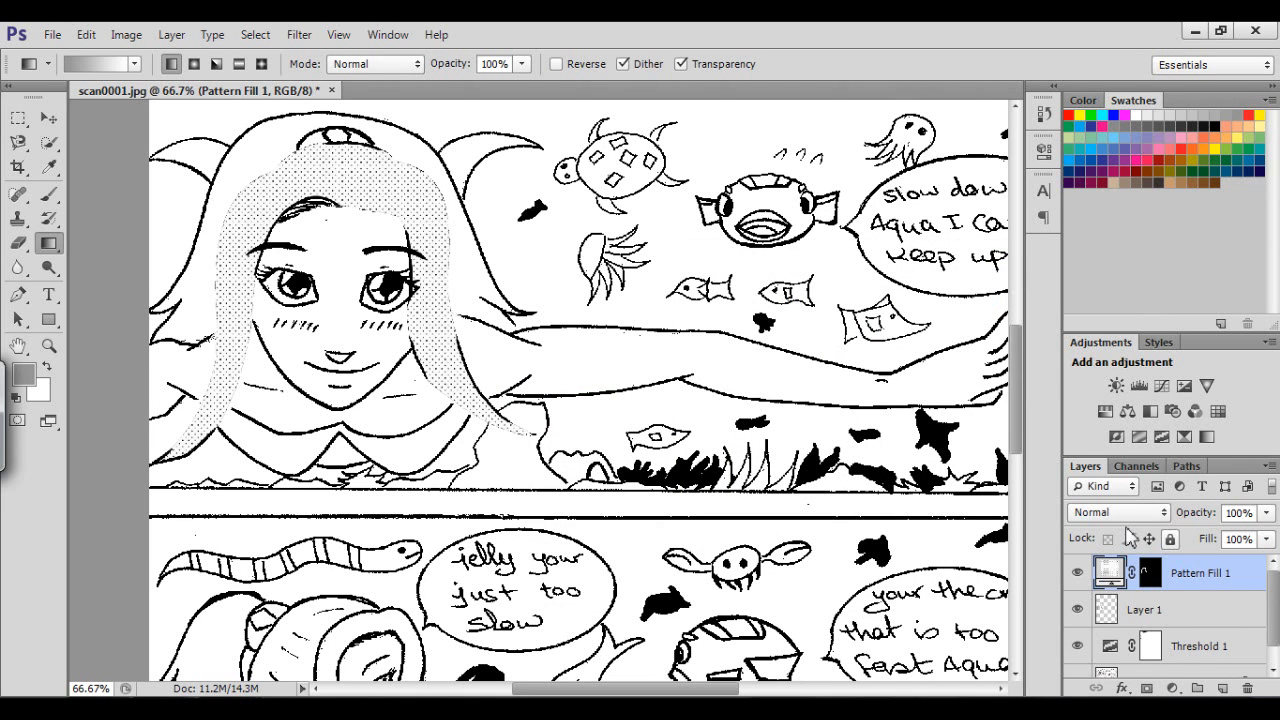
click(1116, 512)
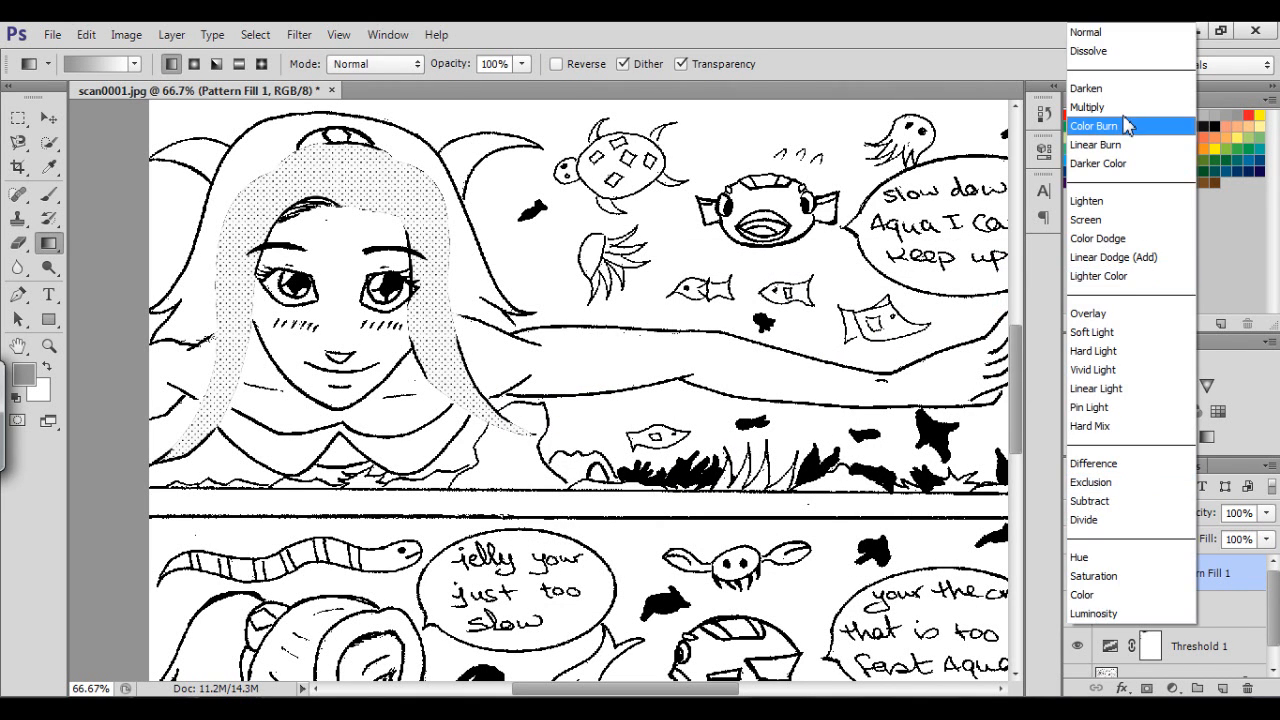
Try Linear Burn, Color Dodge, Hard Light, Hue, Luminosity and Exclusion on Pattern Fill 1, settling on Multiply
click(1088, 108)
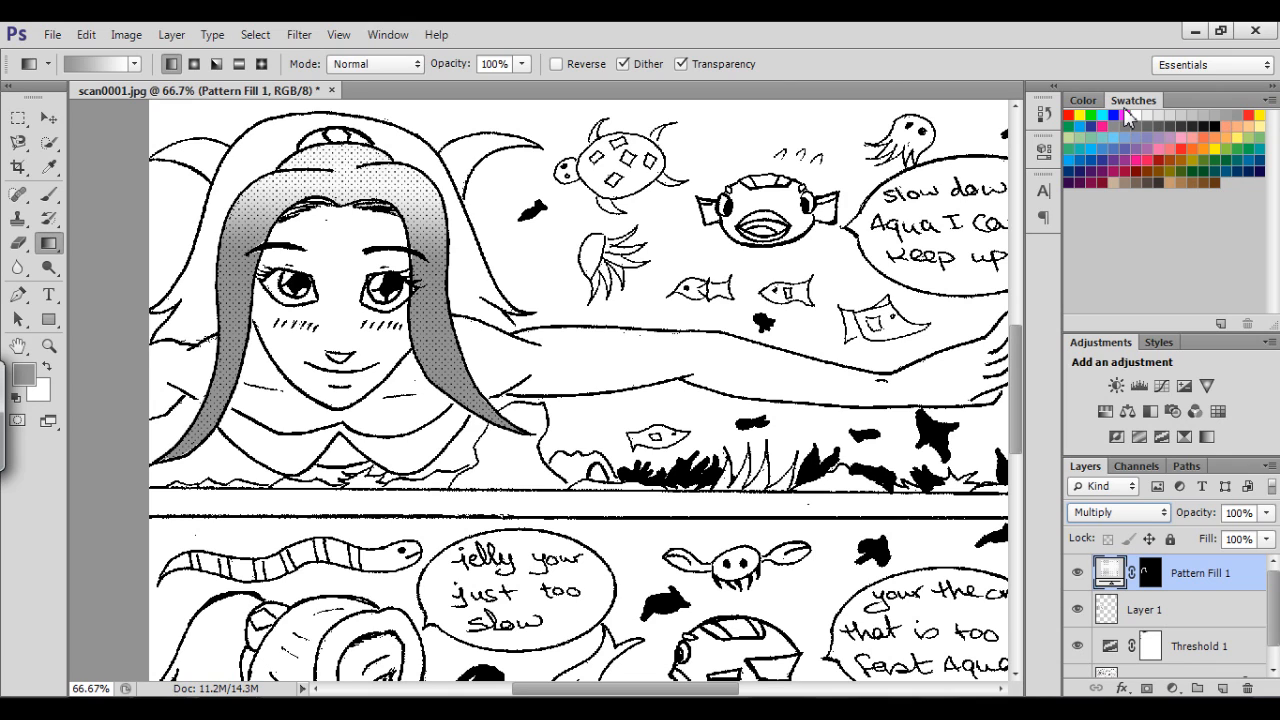
click(1116, 512)
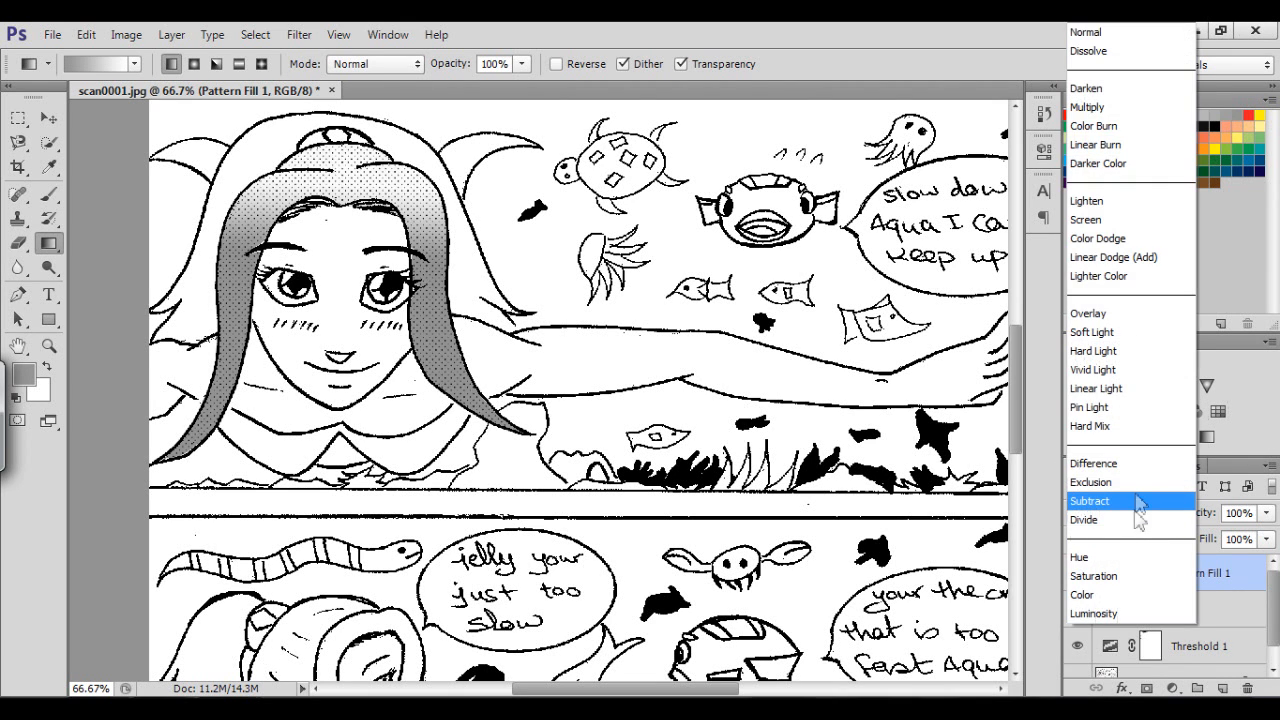
mouse_move(1130, 200)
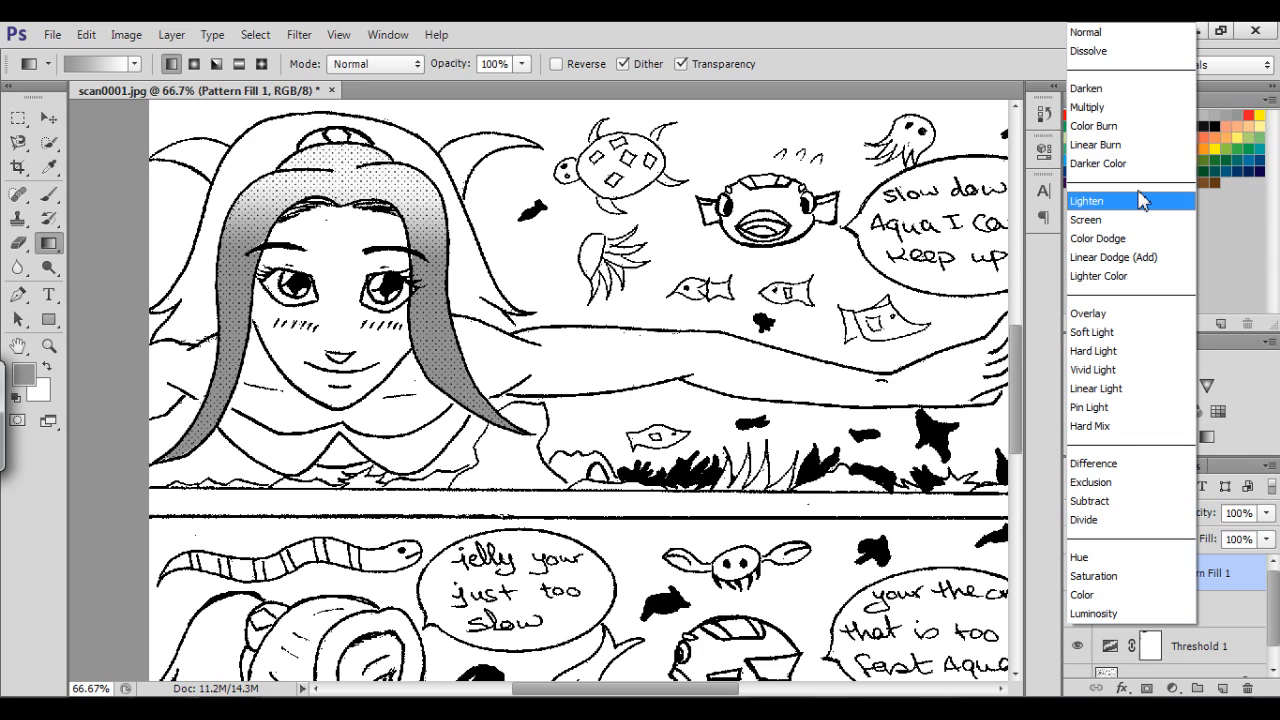
mouse_move(1132, 52)
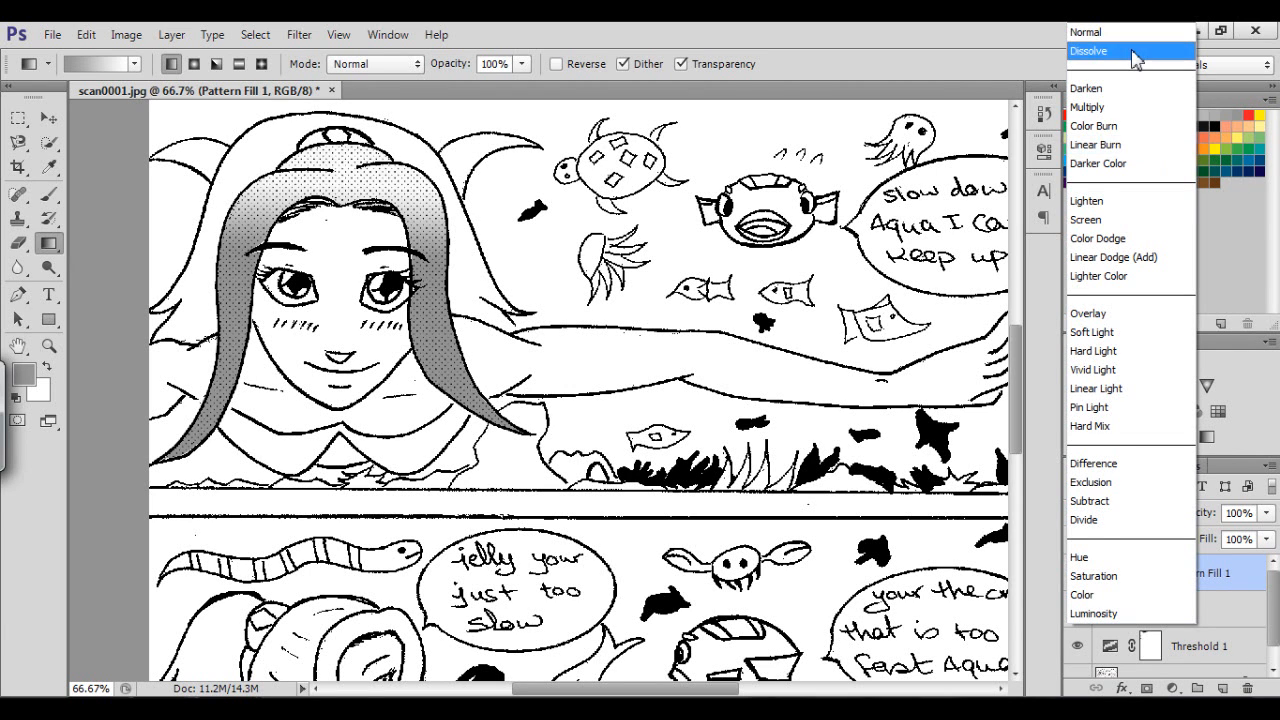
click(1096, 144)
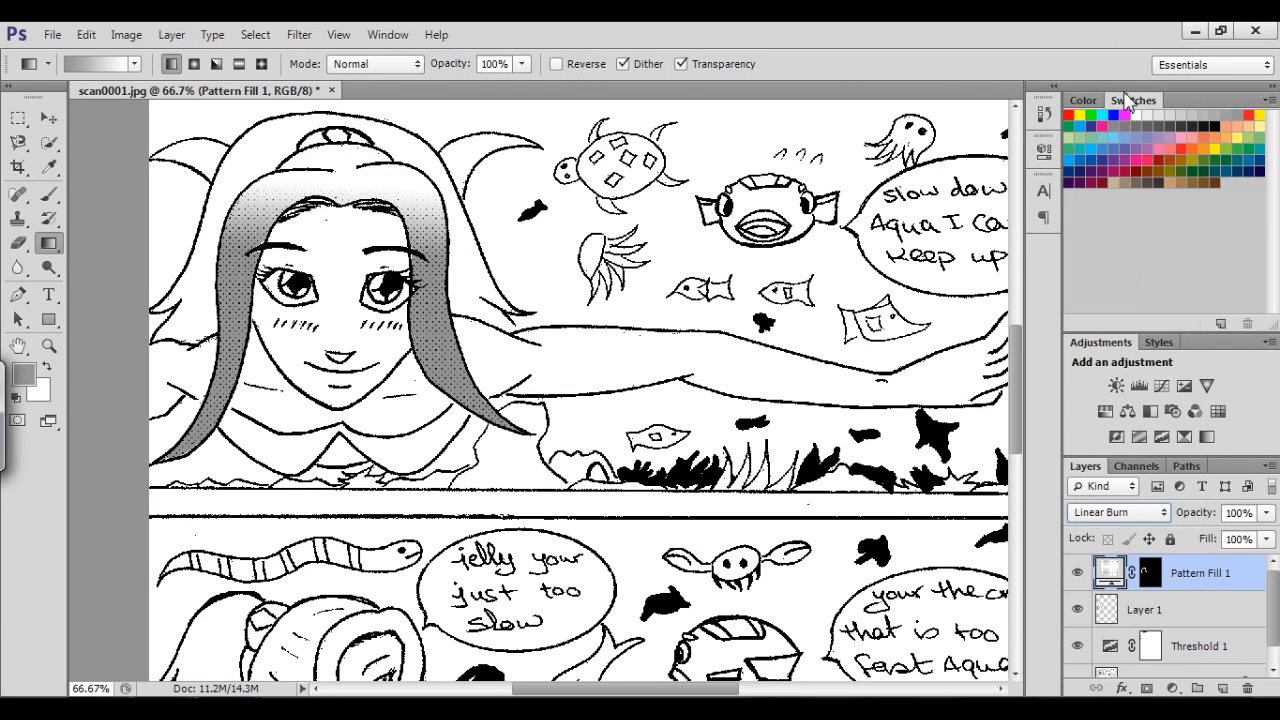
click(1116, 512)
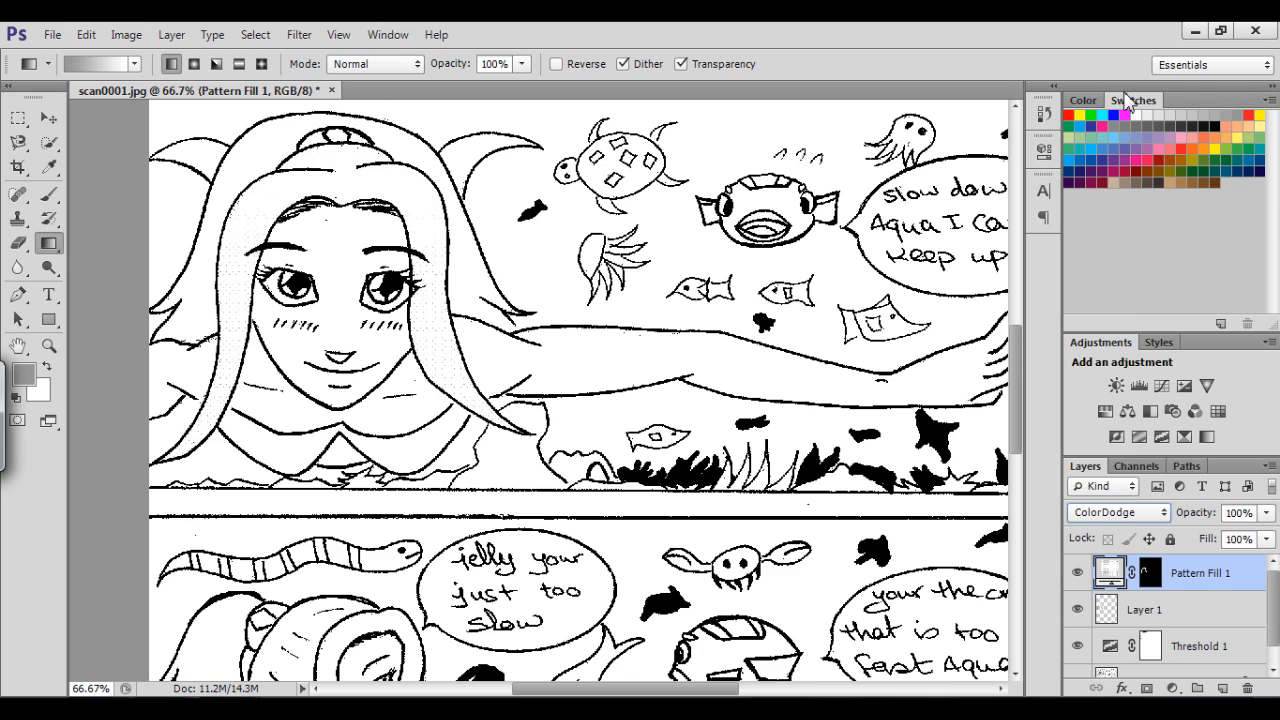
click(1116, 512)
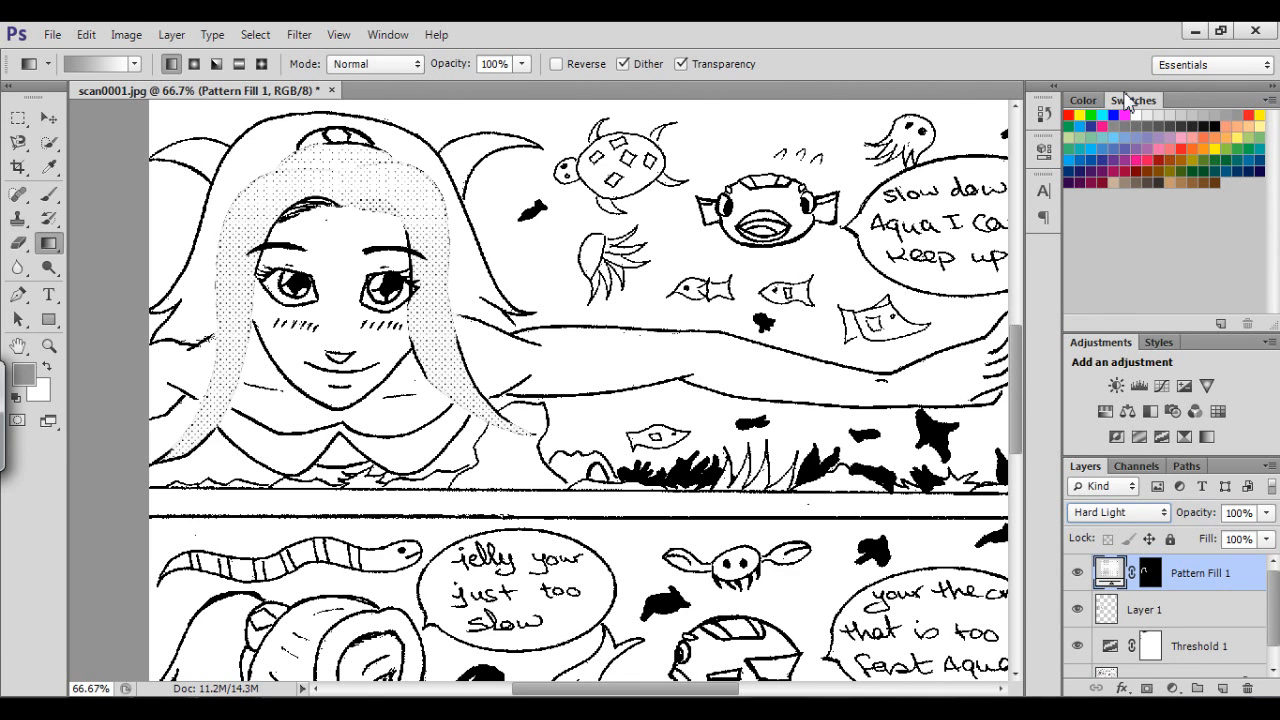
click(1116, 512)
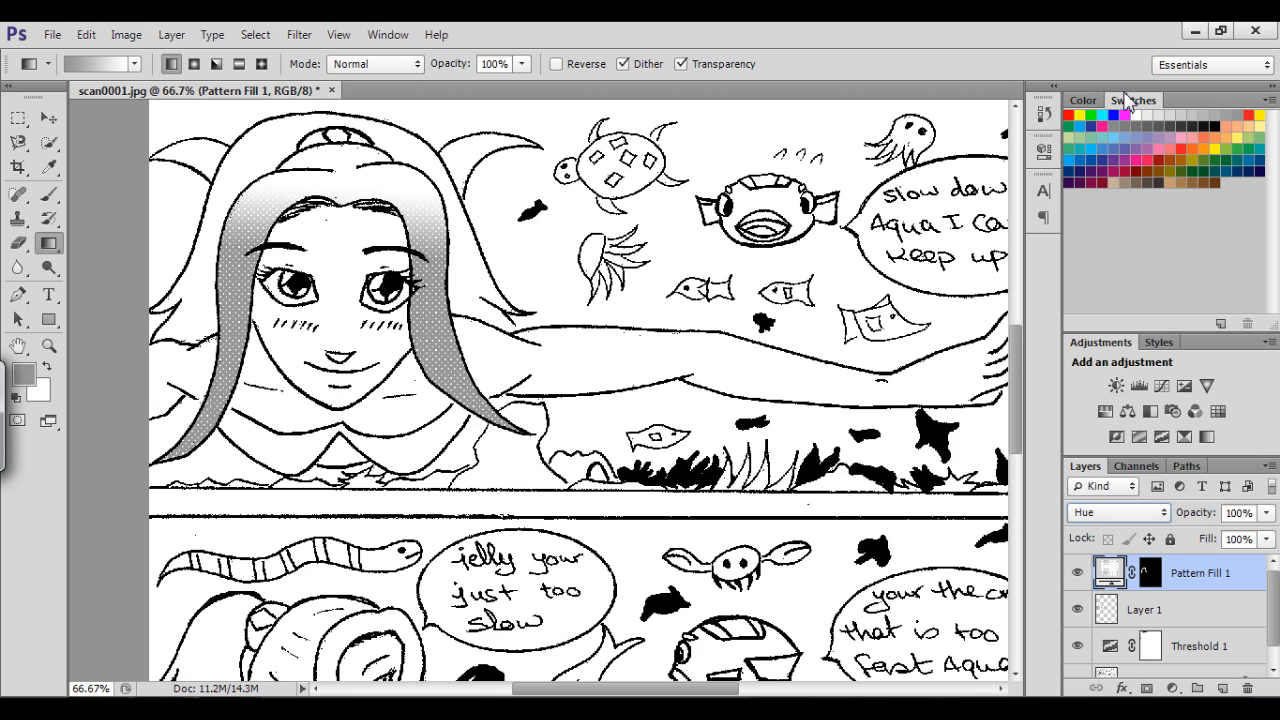
click(1116, 512)
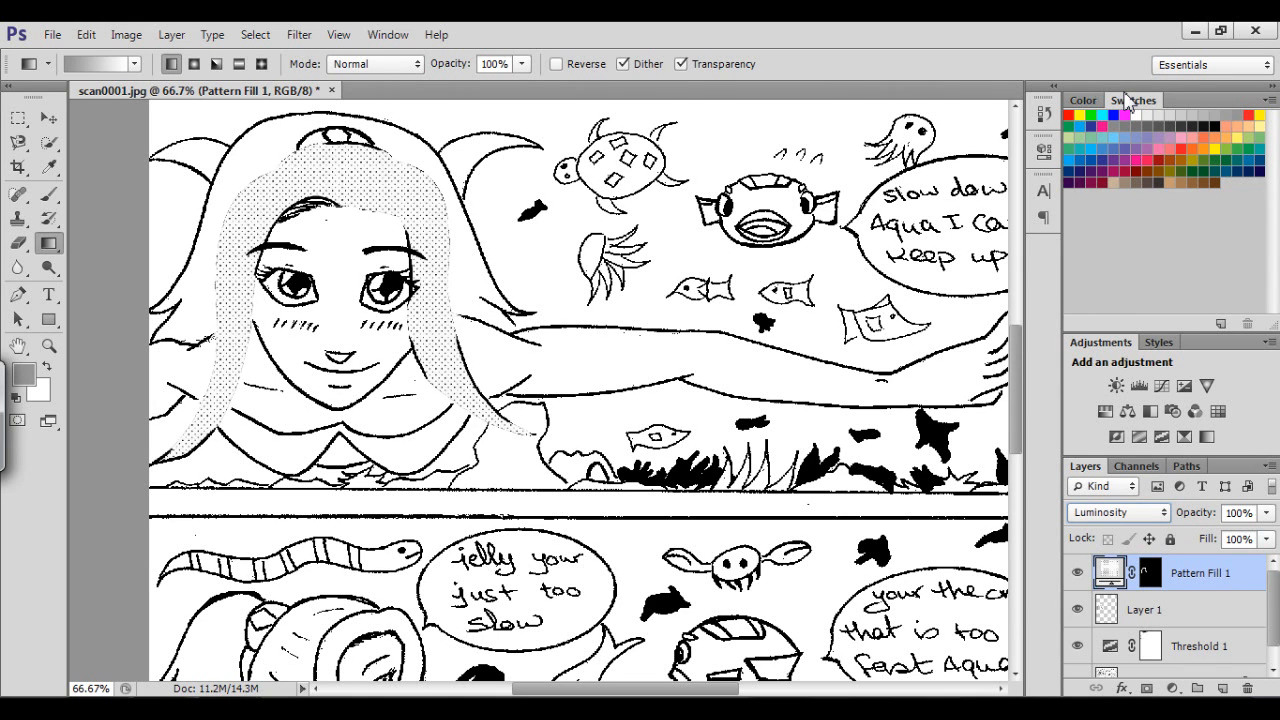
click(1116, 512)
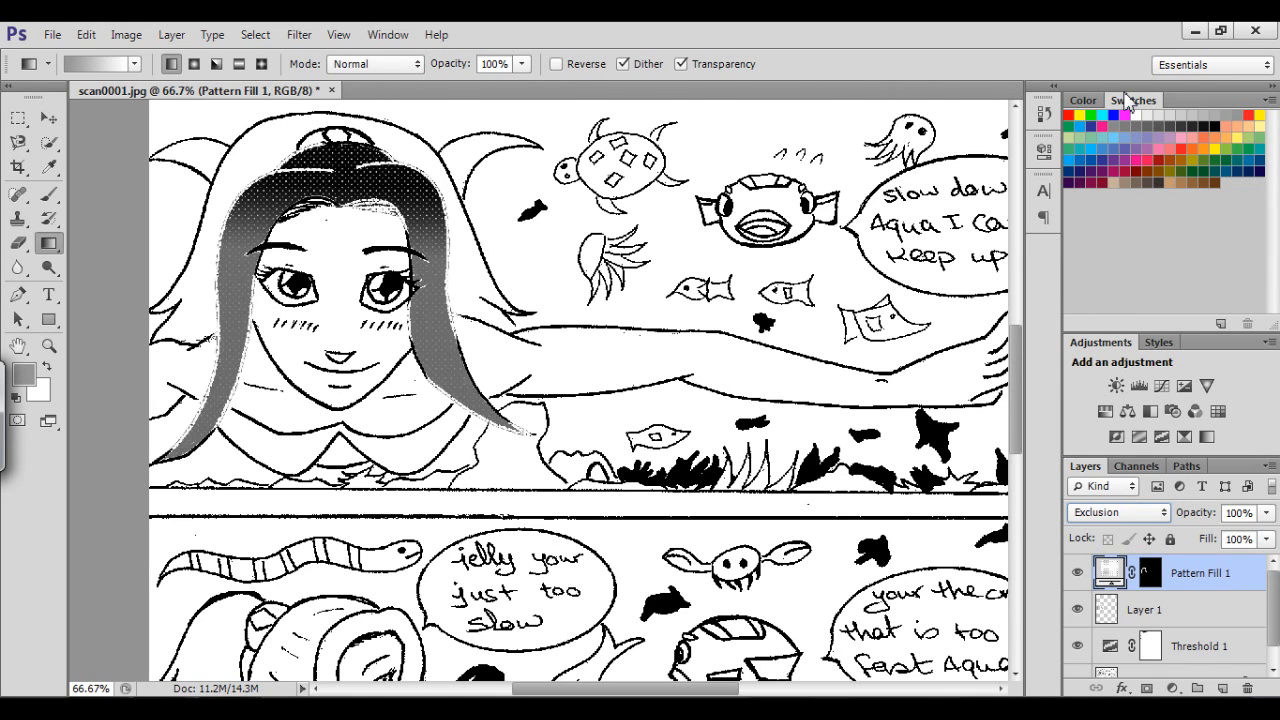
click(1118, 512)
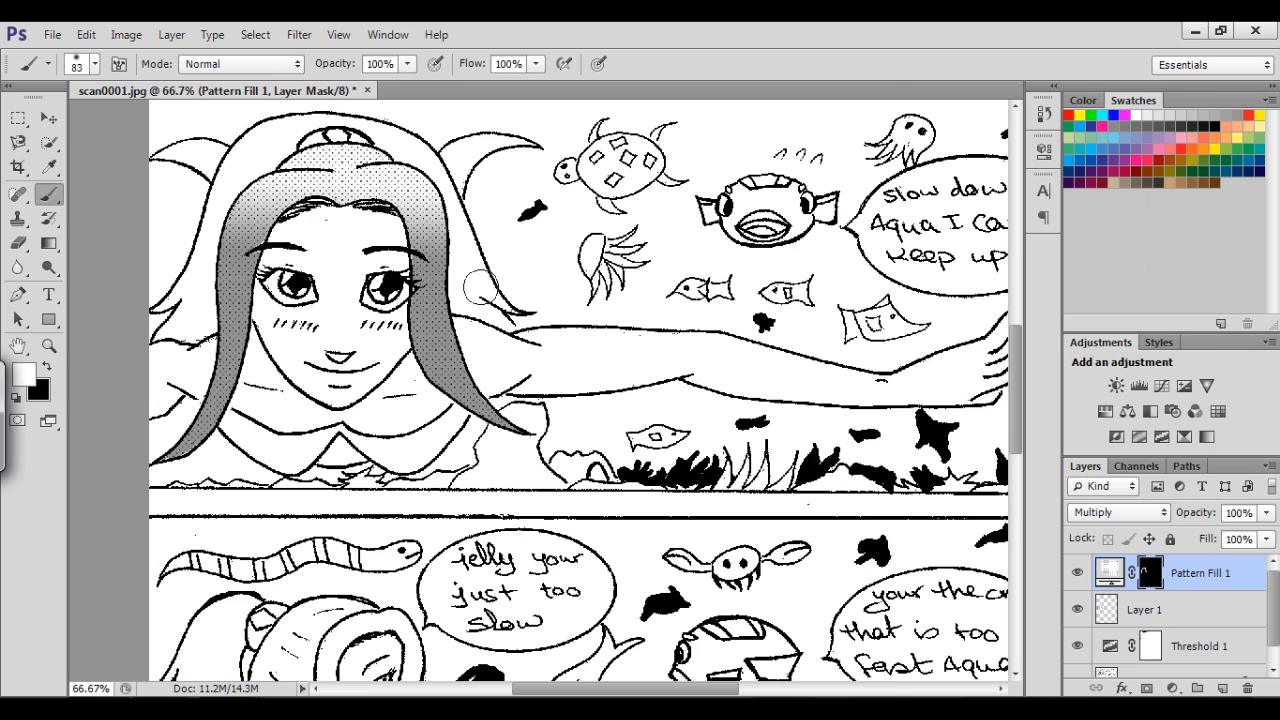
mouse_move(930, 550)
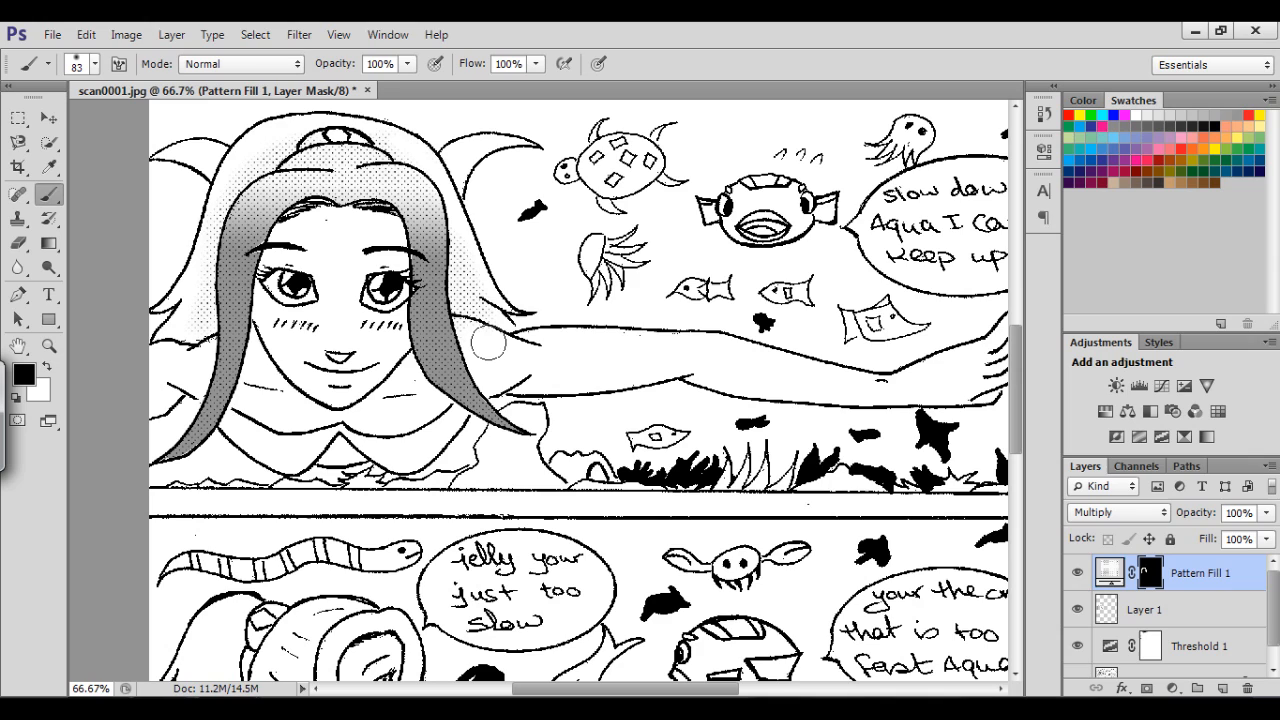
mouse_move(504, 360)
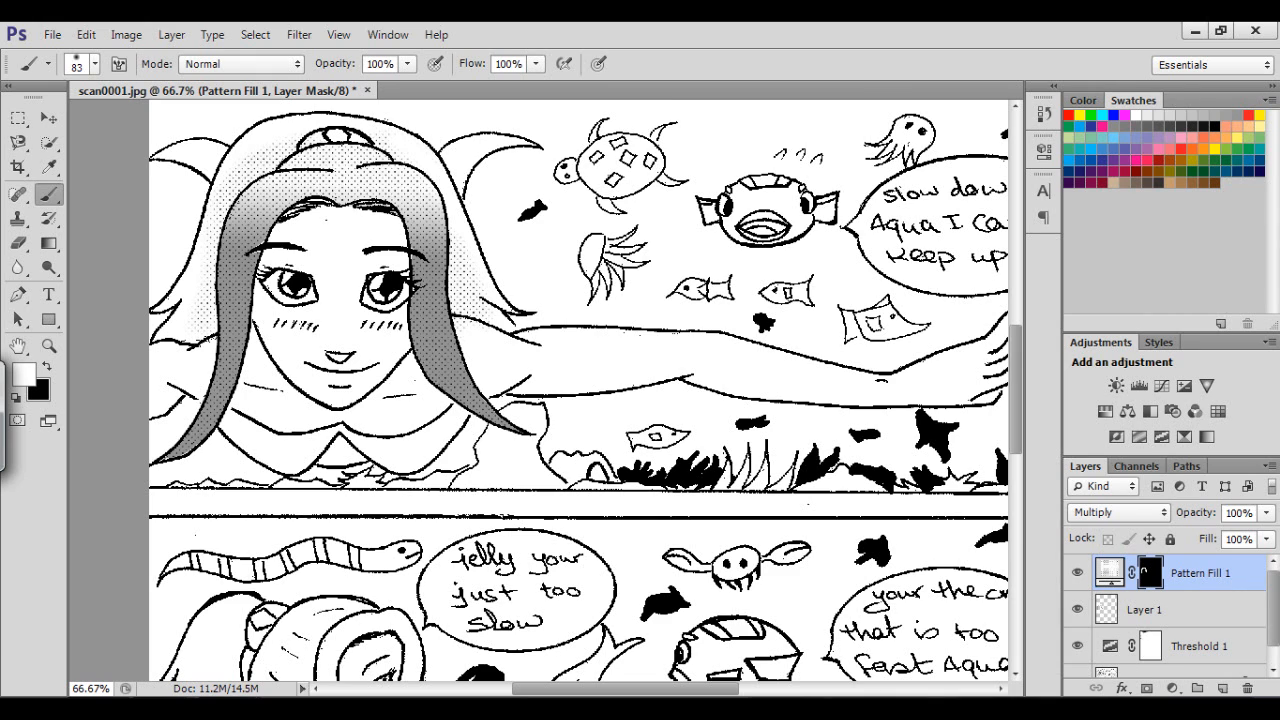
Reduce Pattern Fill 1's pattern scale to 80% for finer halftone dots
double_click(1108, 572)
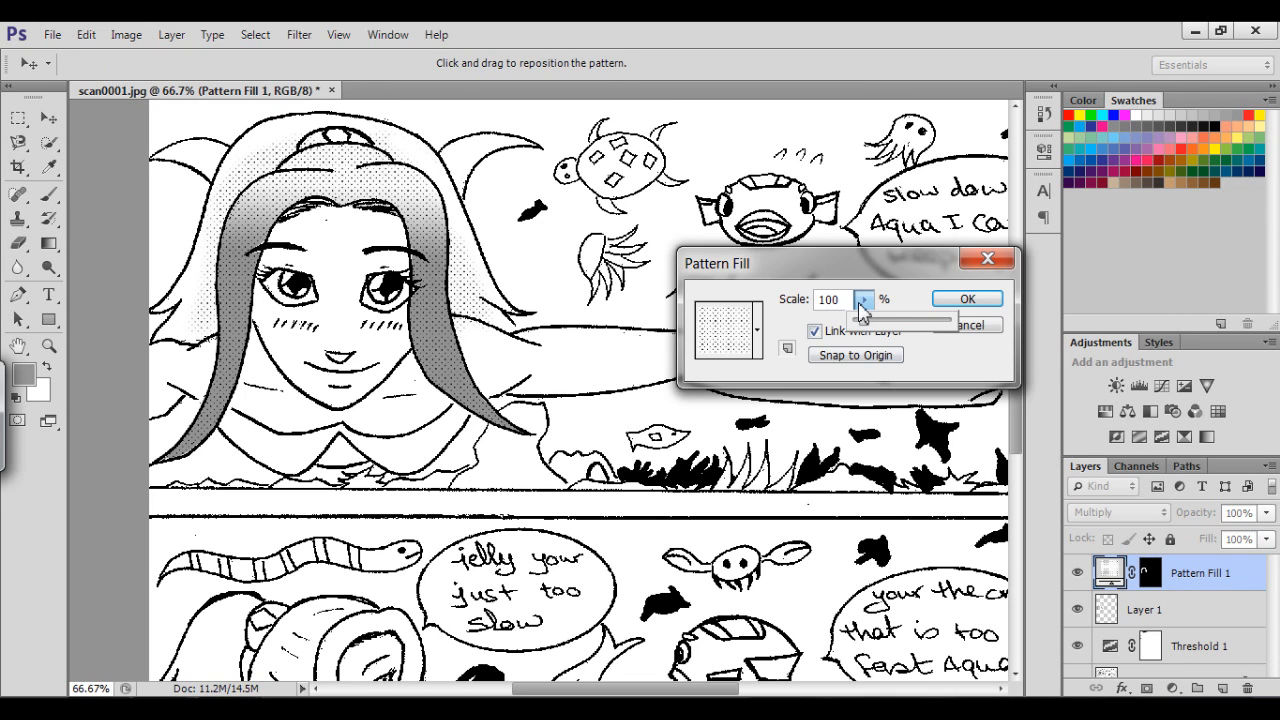
click(864, 304)
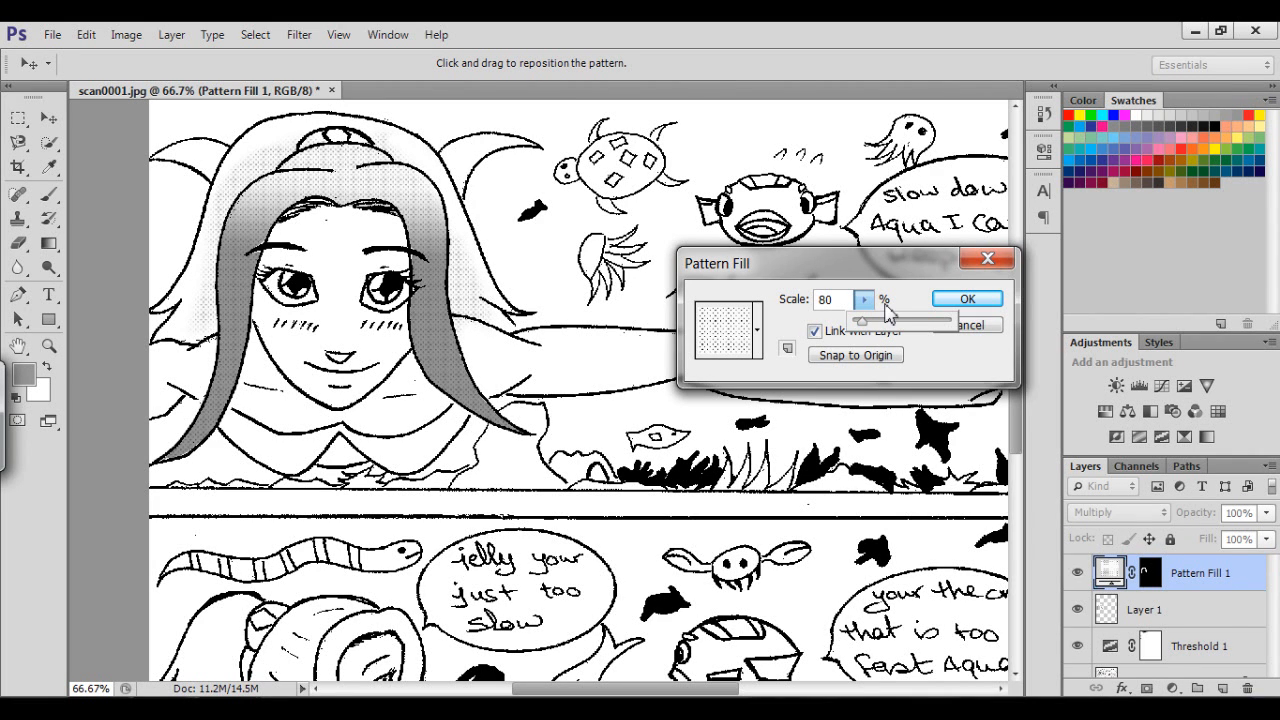
click(966, 298)
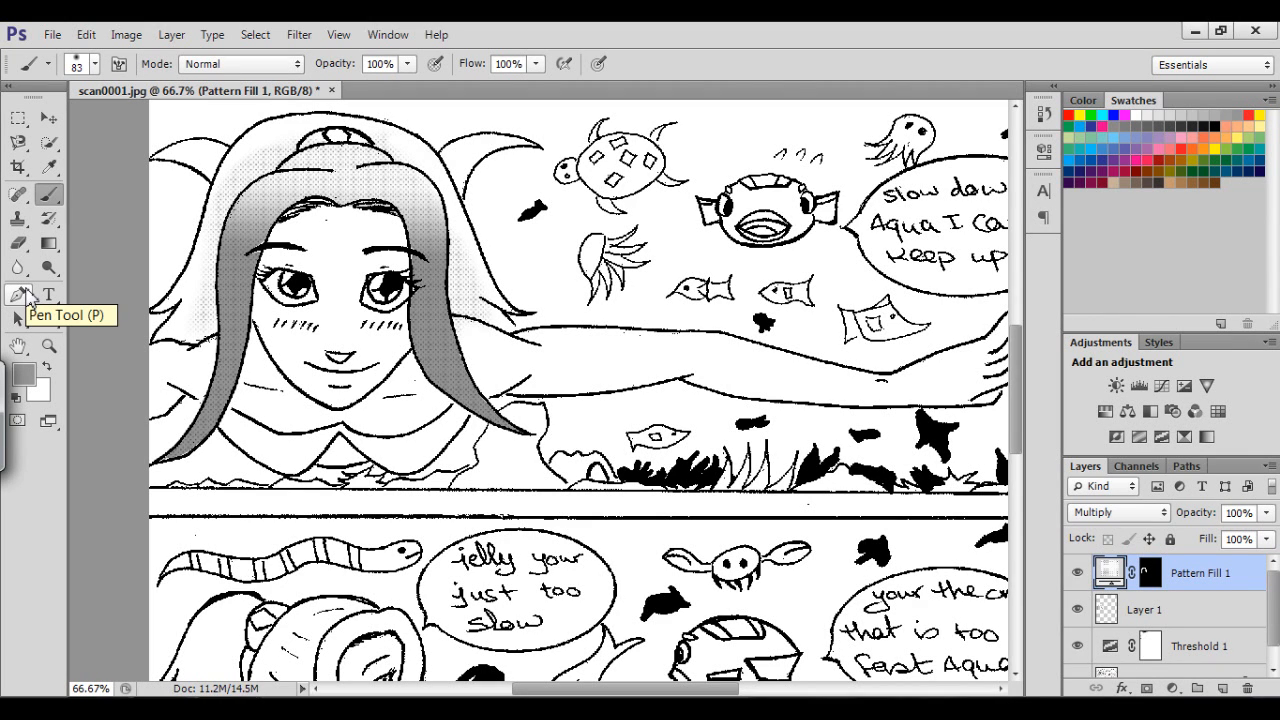
mouse_move(444, 314)
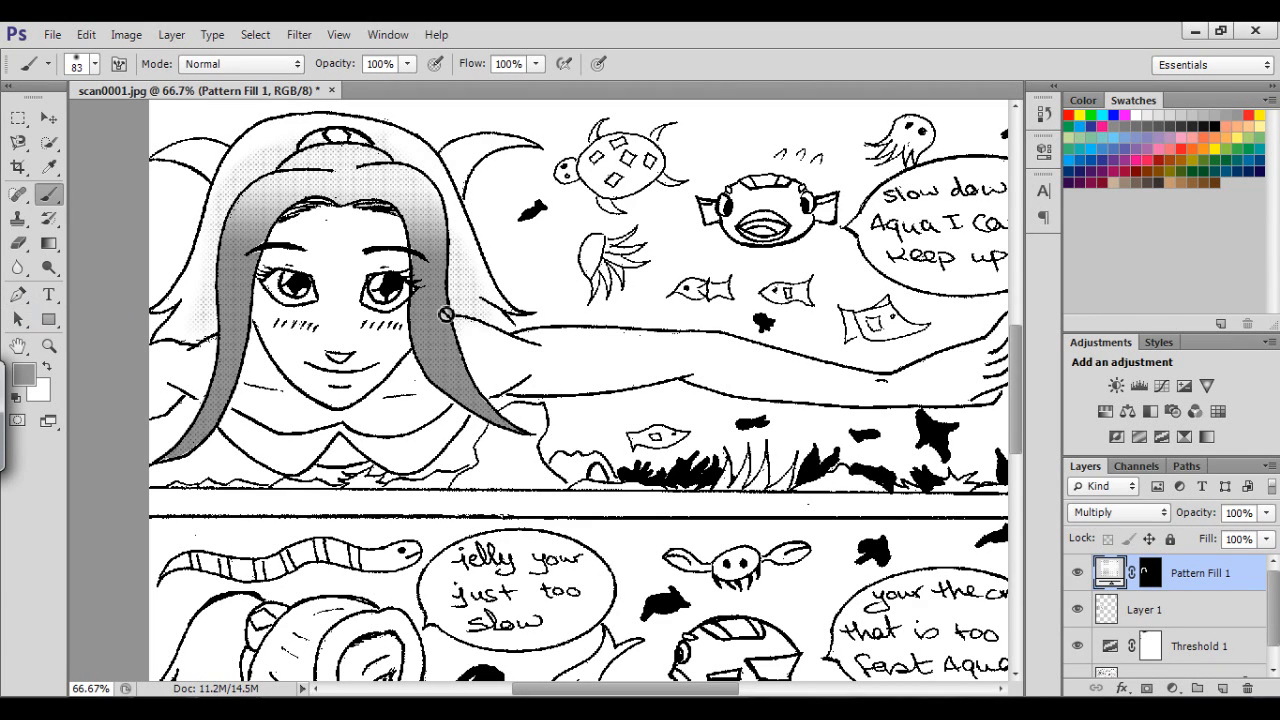